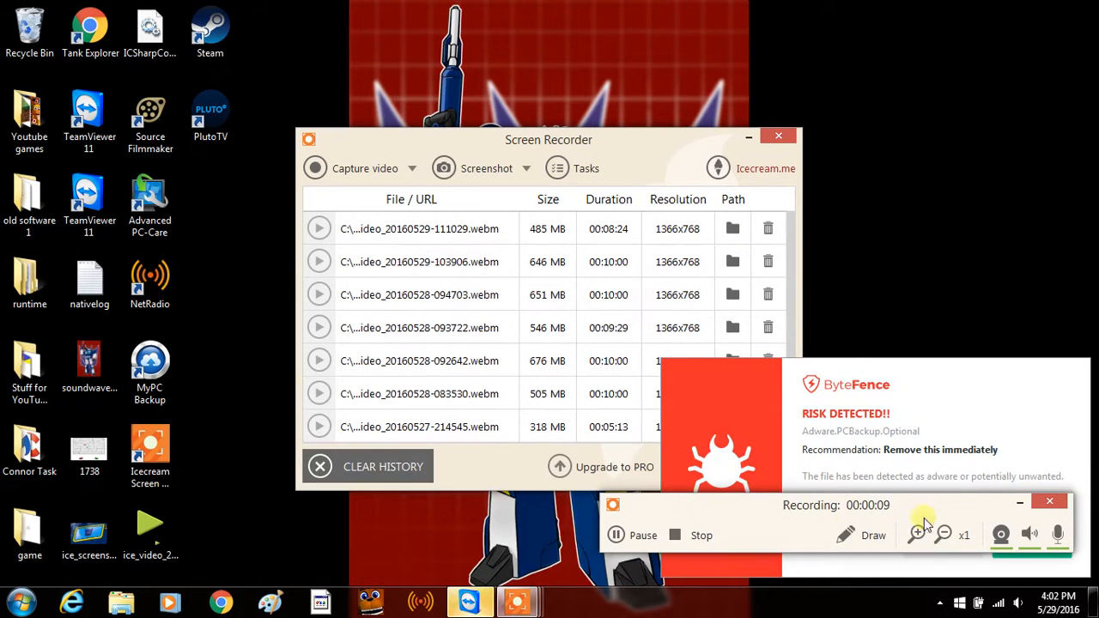
Close the recorder's history window and keep it minimized to the system tray.
click(1001, 536)
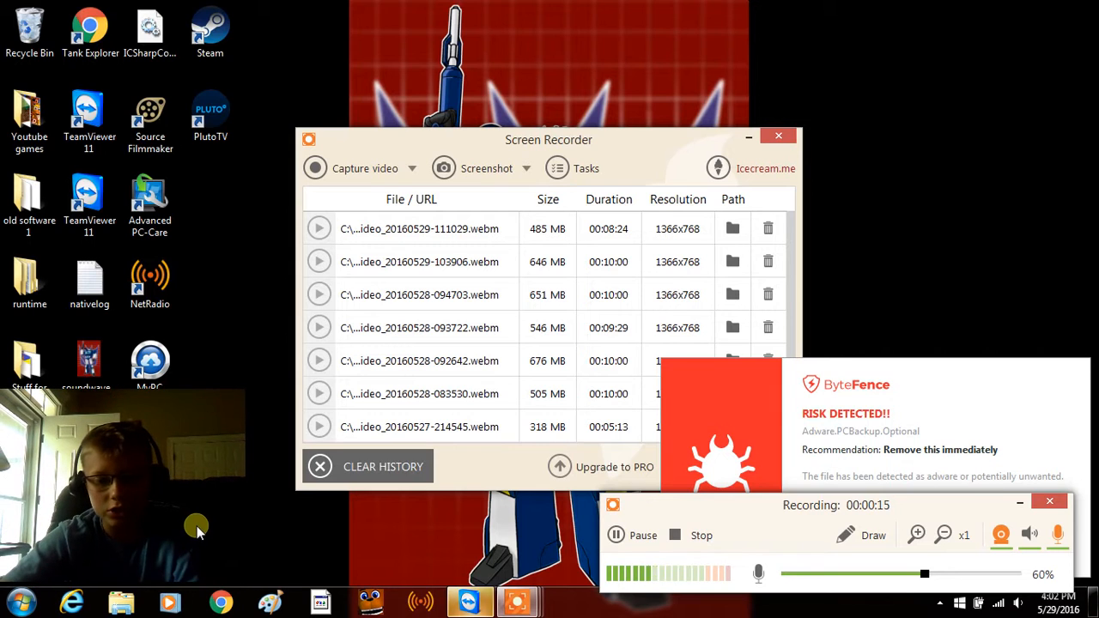
click(778, 135)
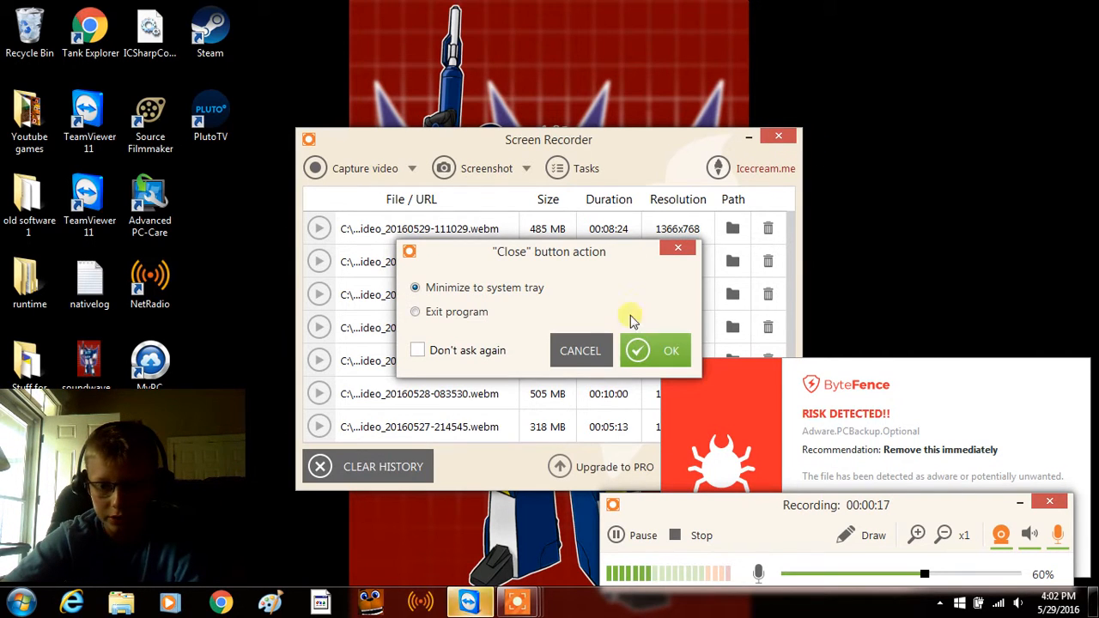
click(656, 350)
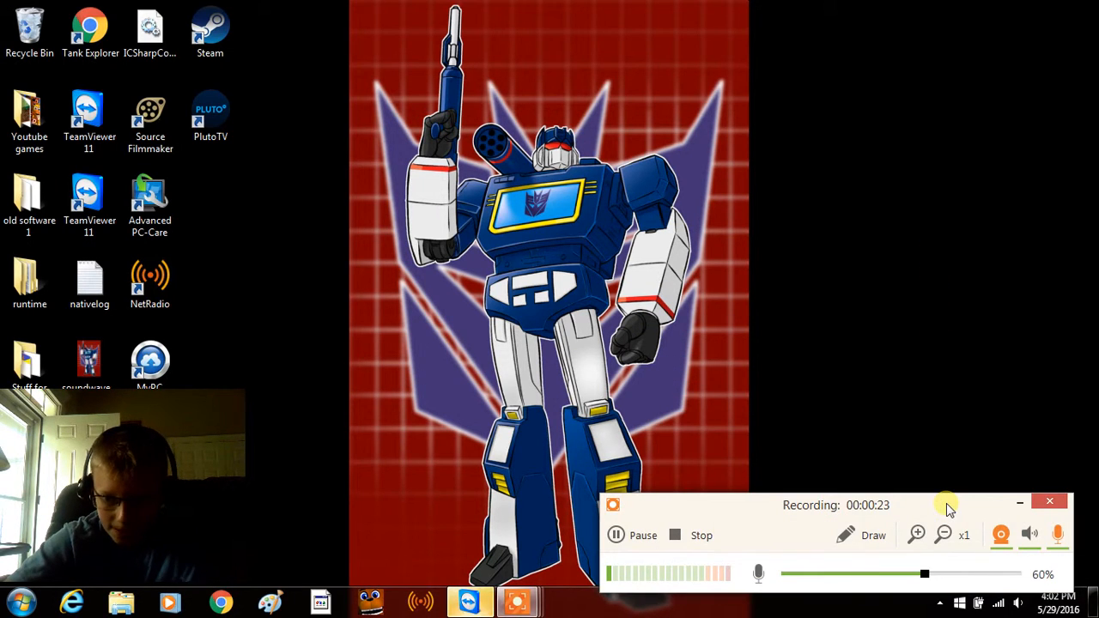
mouse_move(735, 471)
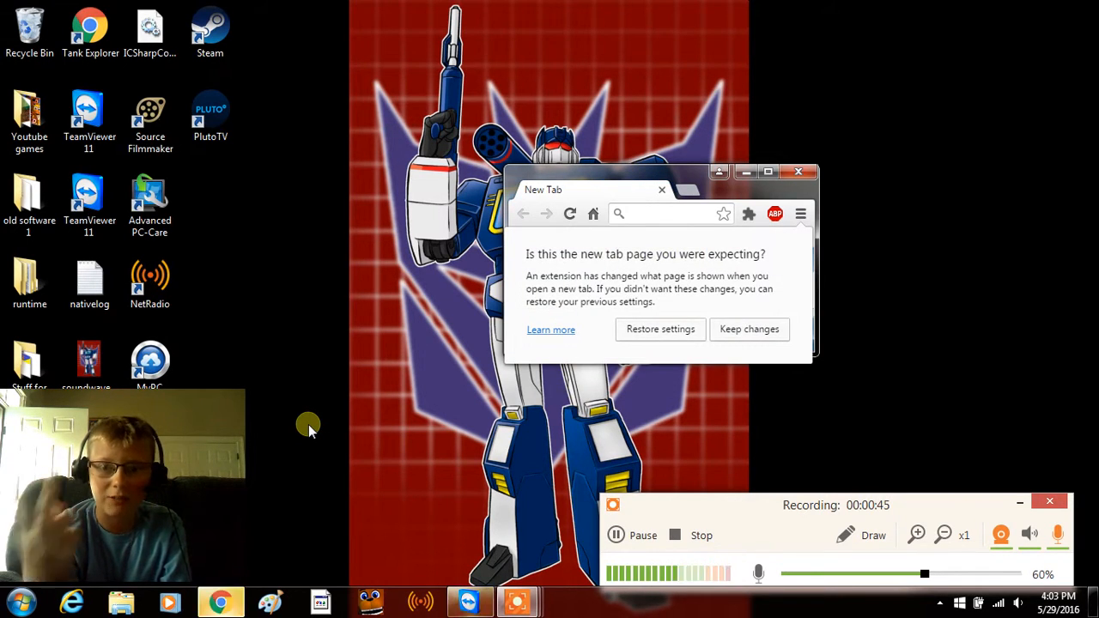
mouse_move(1091, 43)
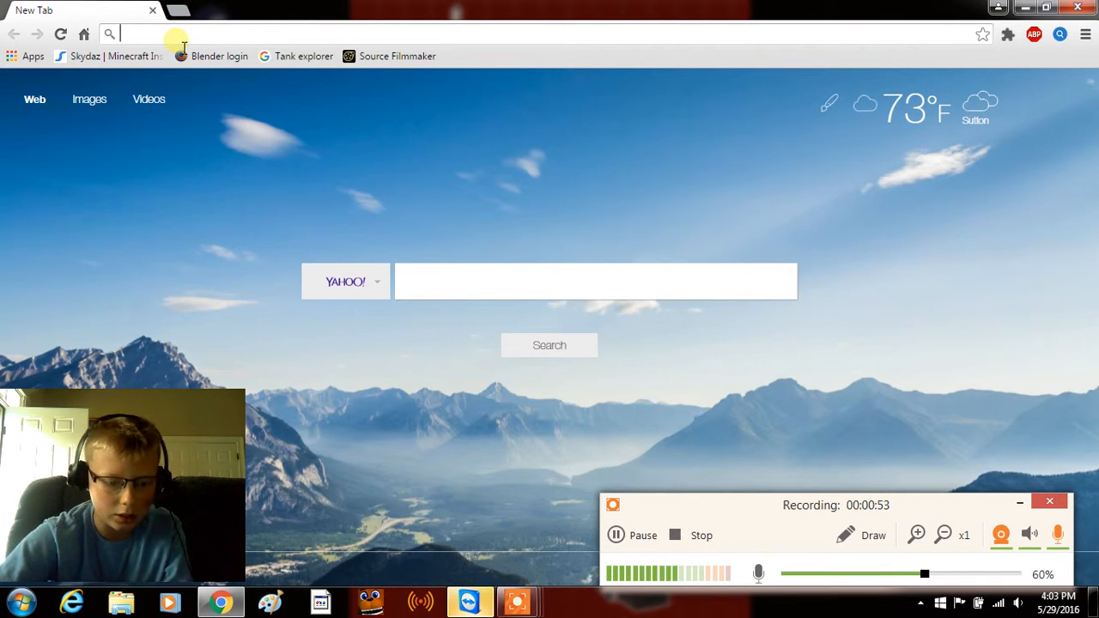
Search 'Google' from the omnibox and reach the Google home page.
text(G)
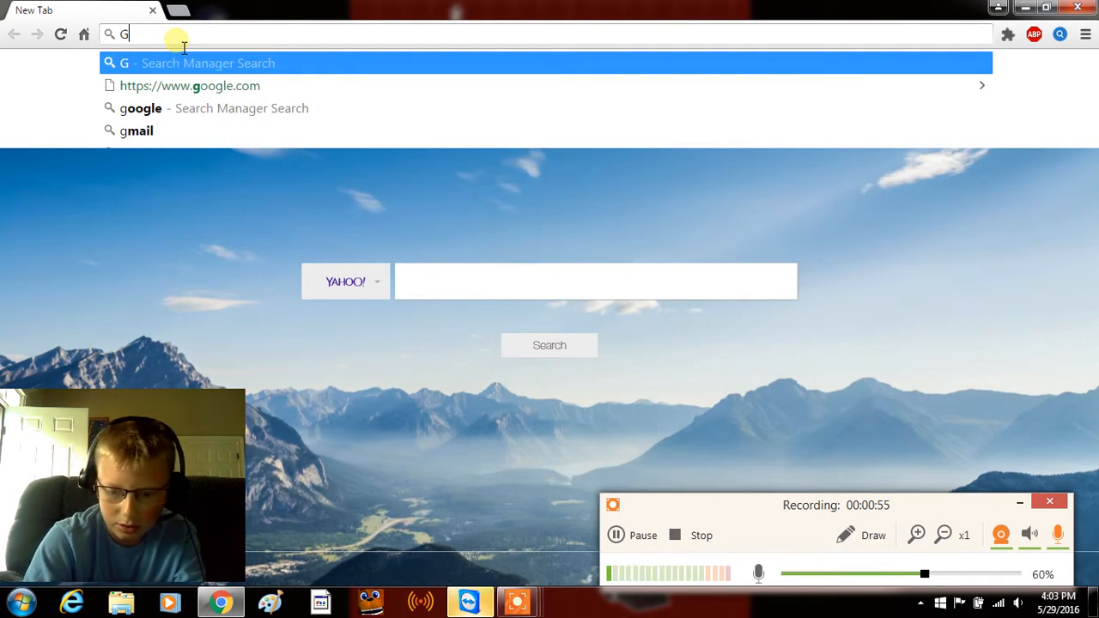
text(oogle)
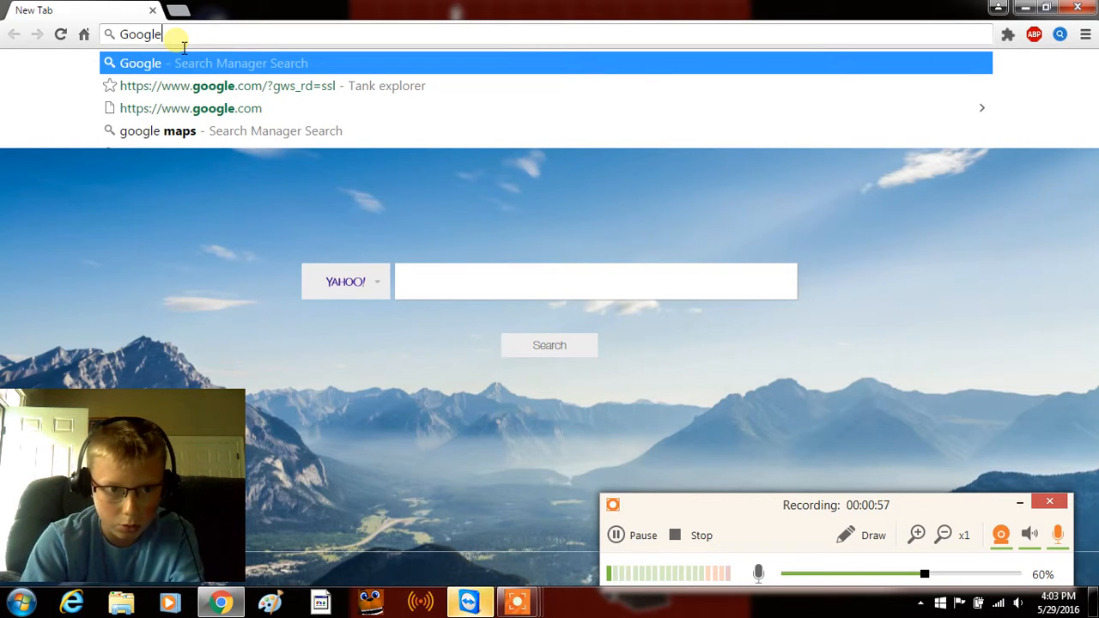
mouse_move(770, 524)
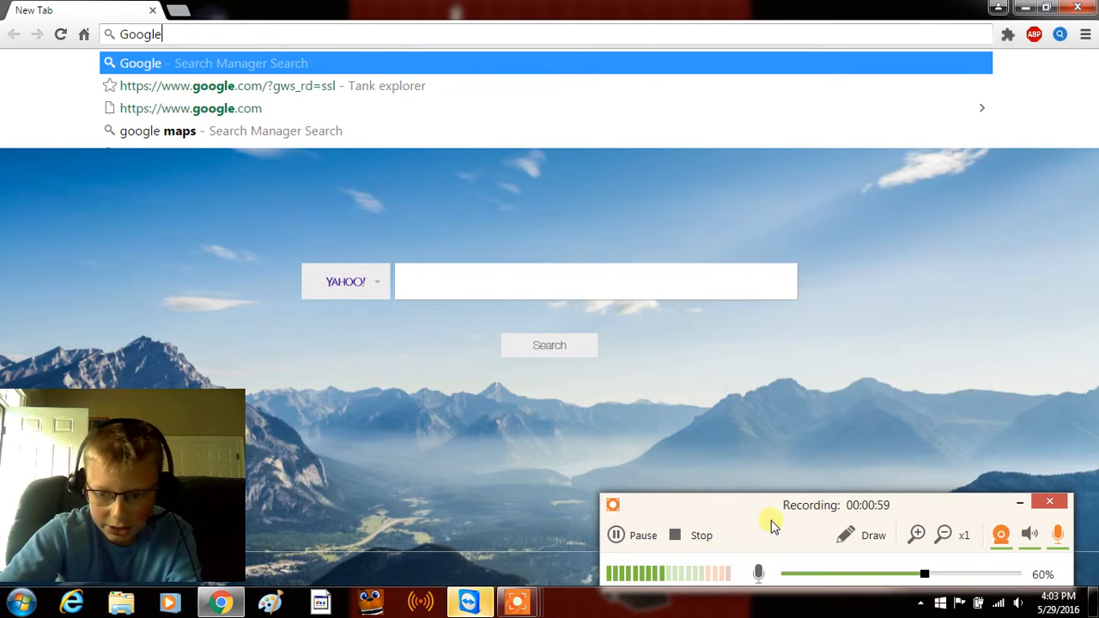
mouse_move(237, 45)
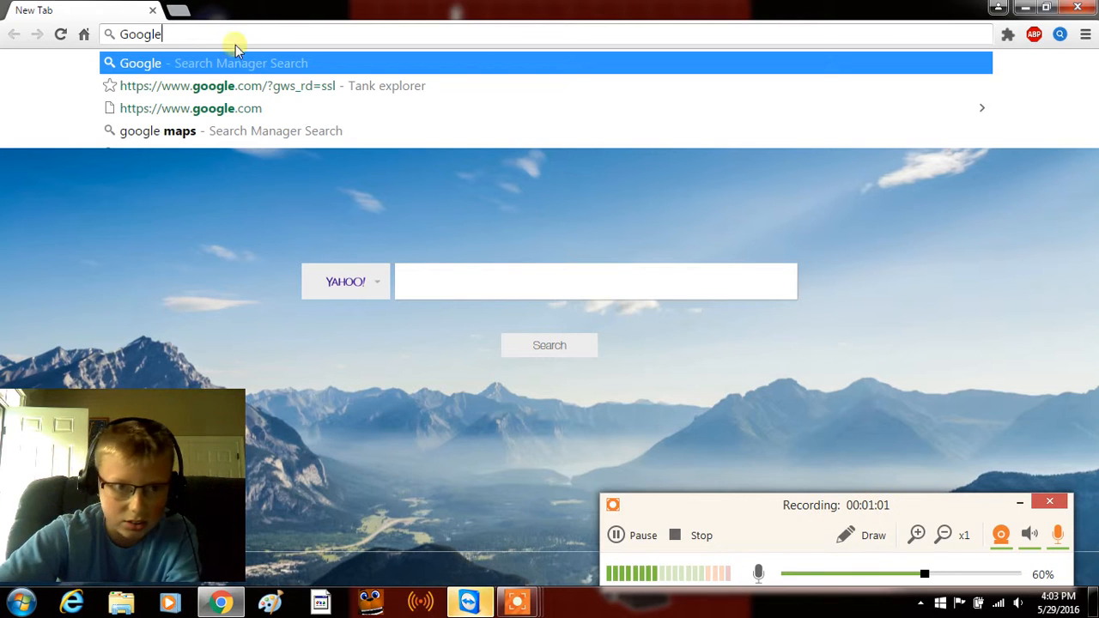
click(241, 62)
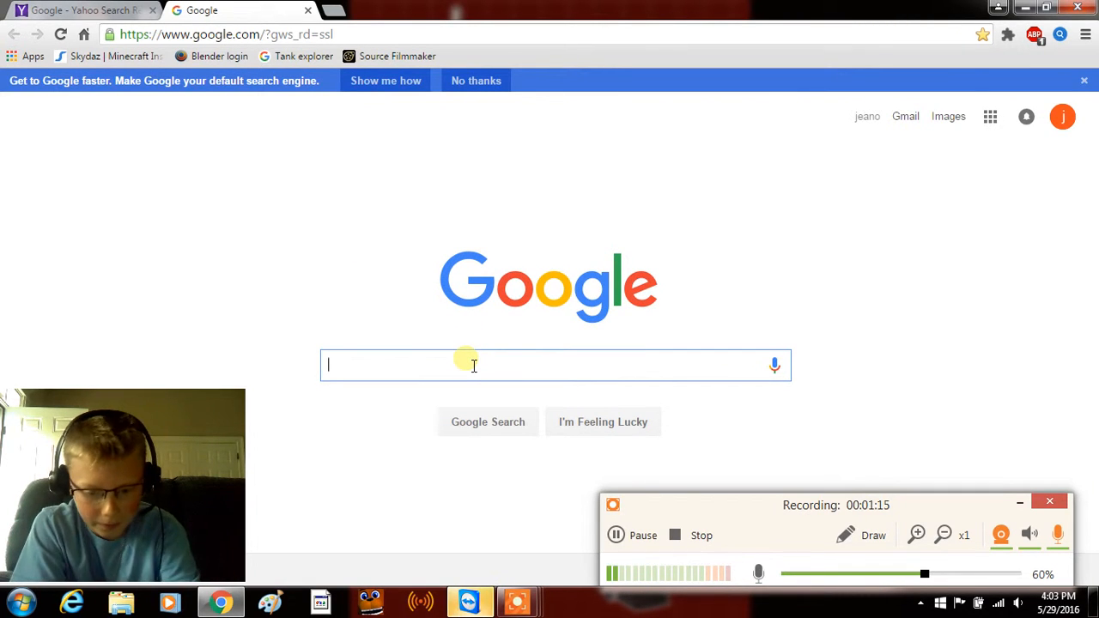
Search Google for 'youtube' and follow the YouTube result link.
text(8)
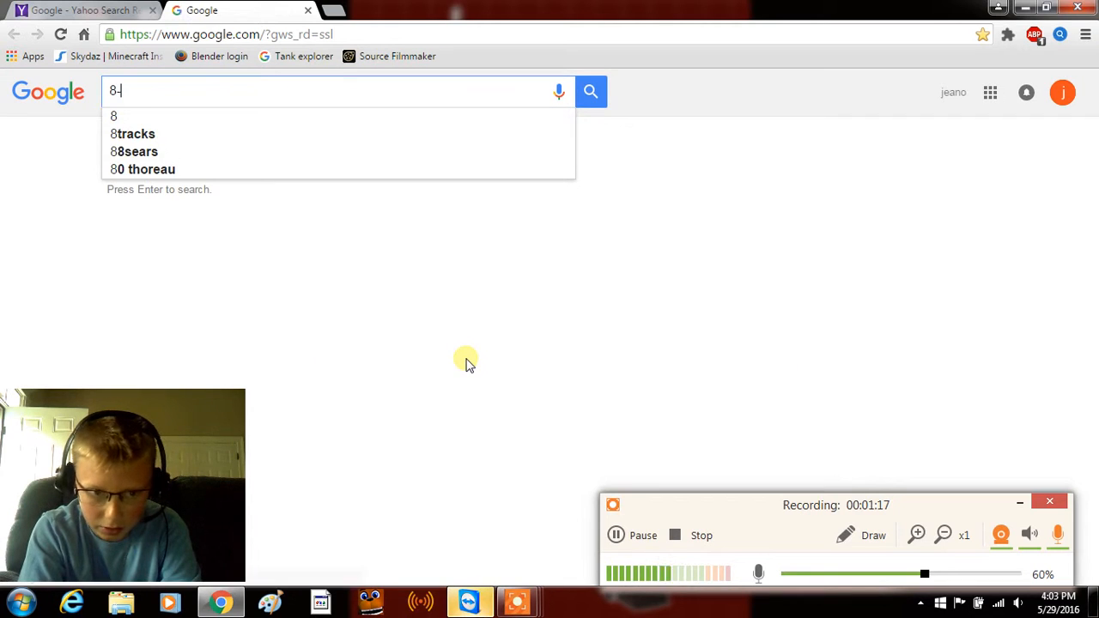
key(Backspace)
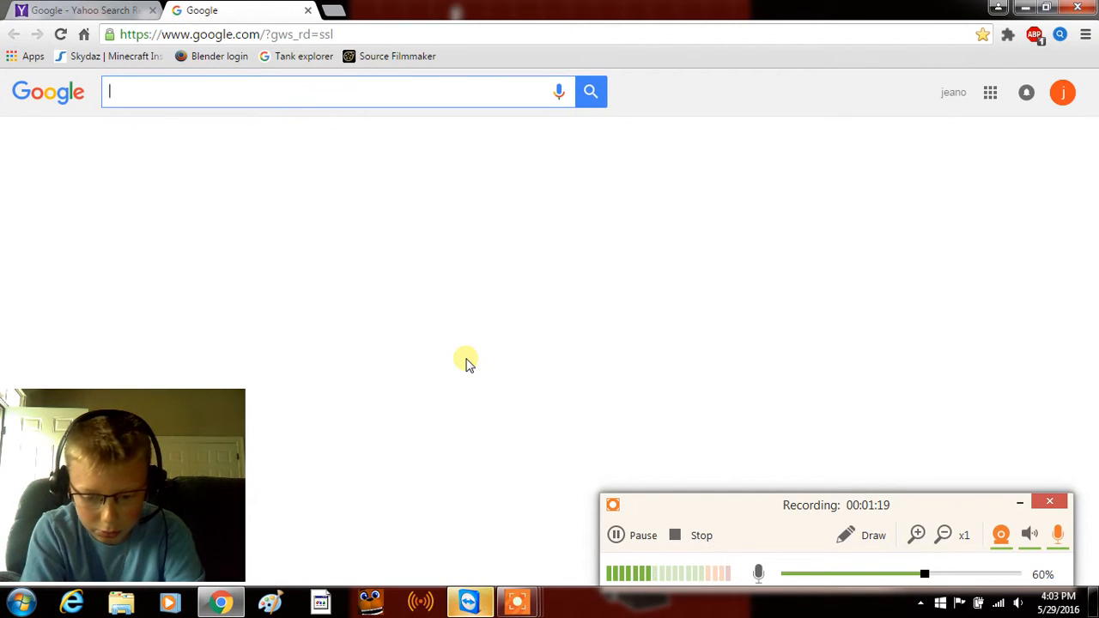
text(youtube)
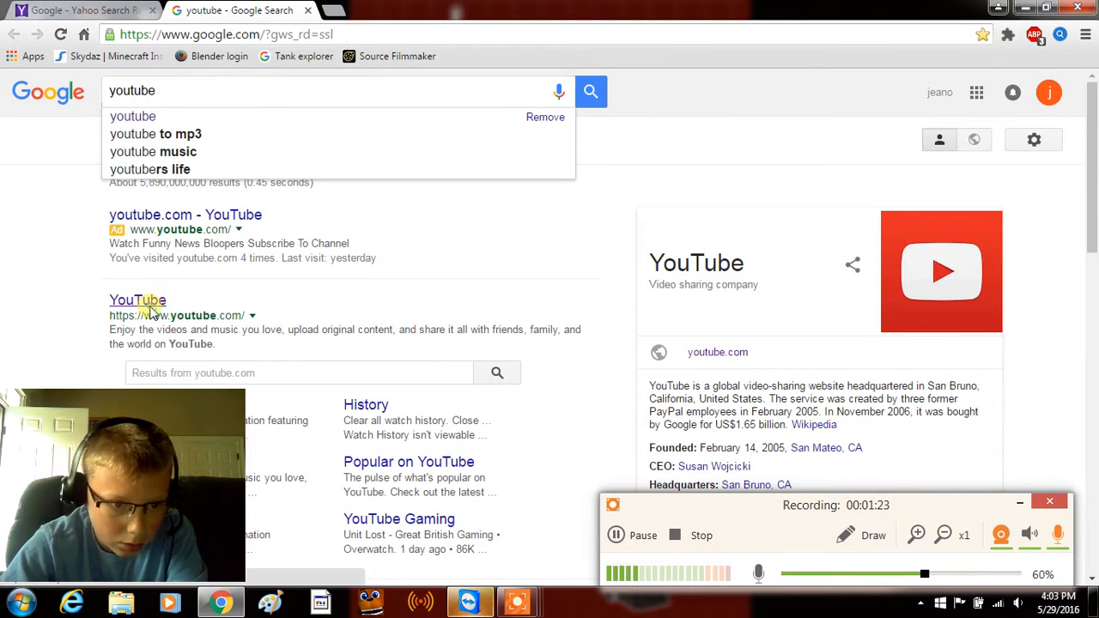
click(137, 299)
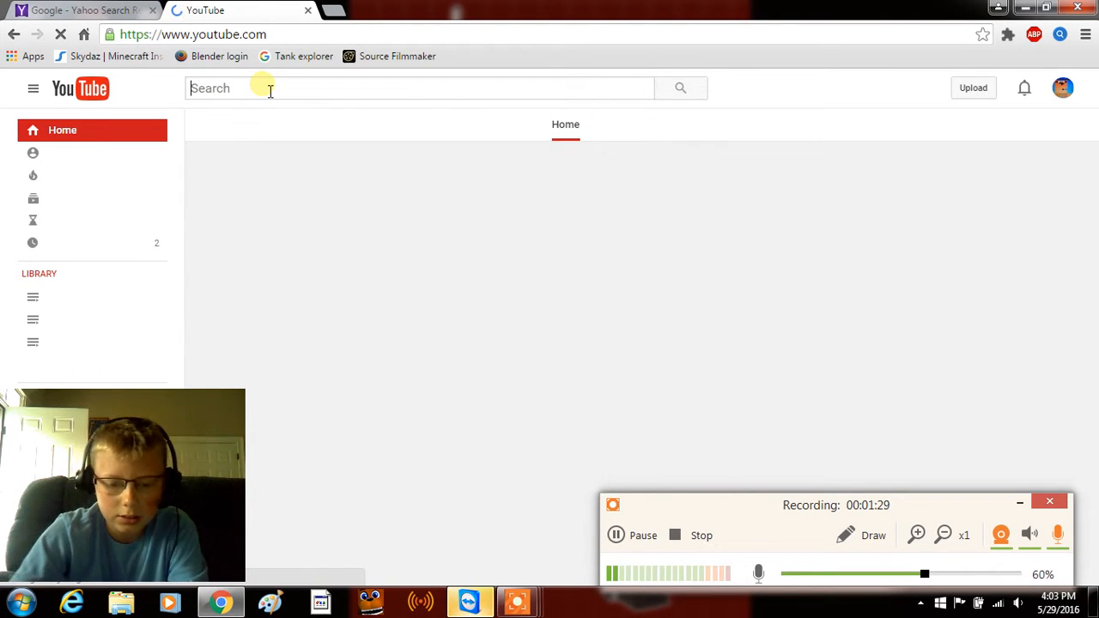
Begin the YouTube query with '8-bit gaming' in the search box.
text(8)
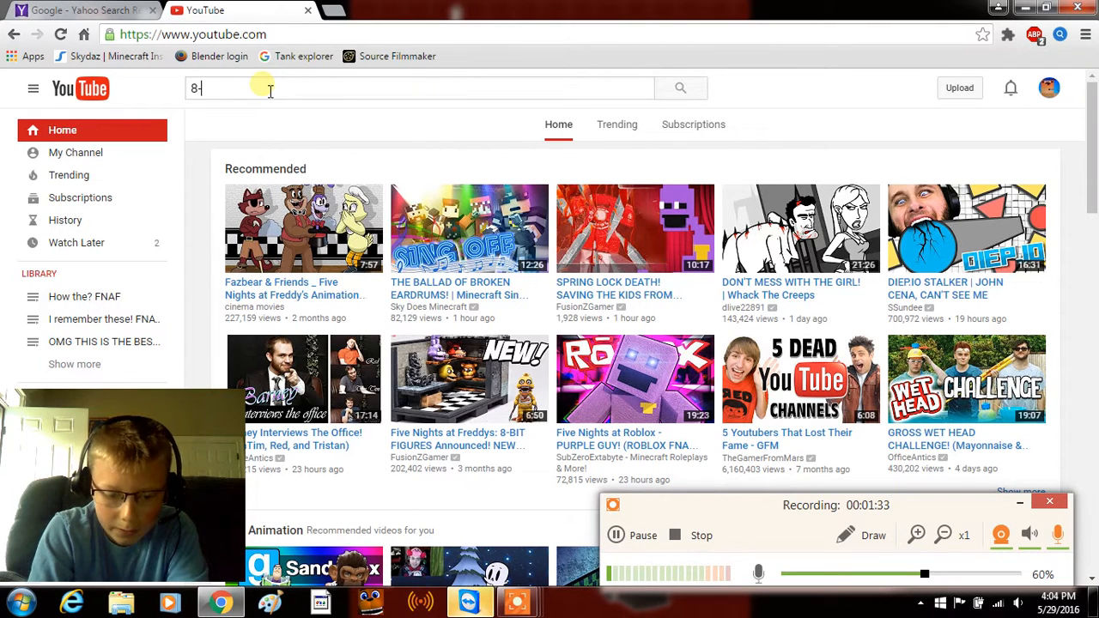
text(-bit)
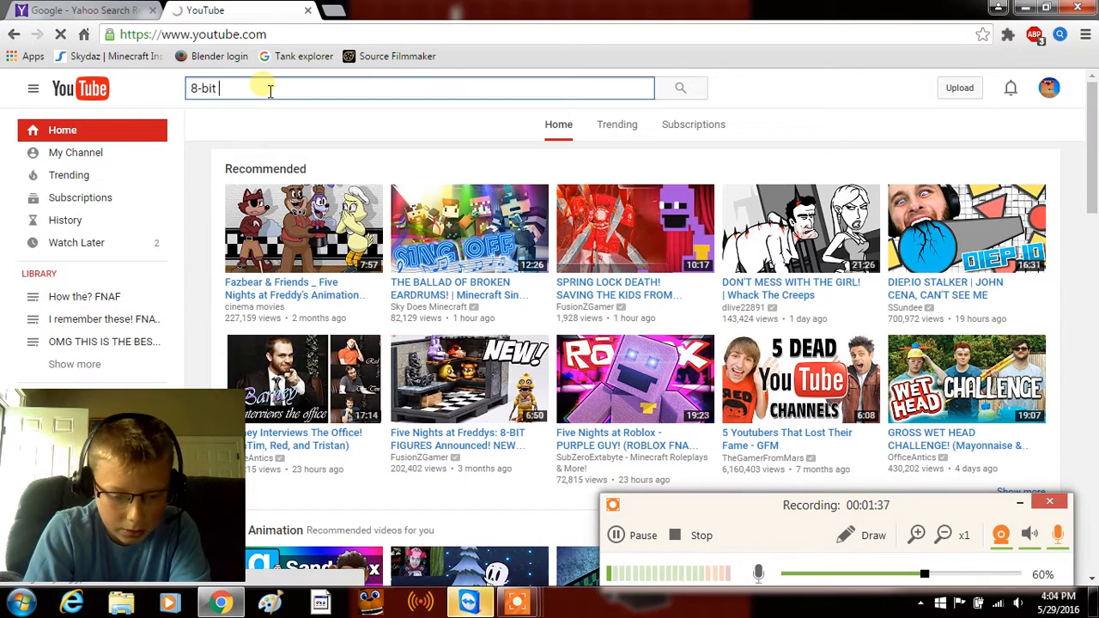
text(game)
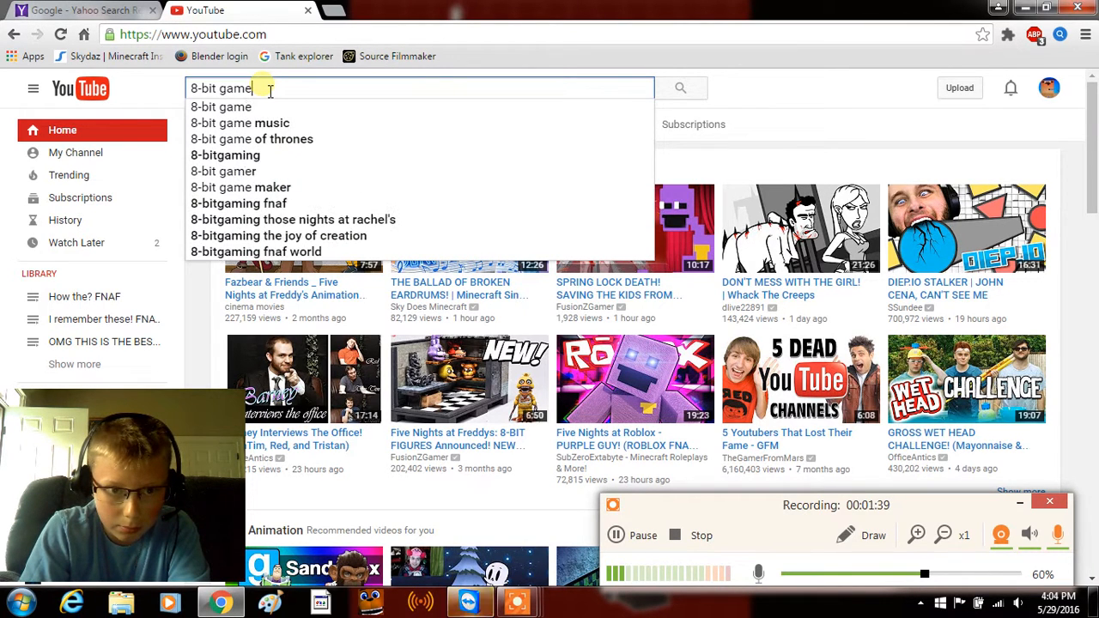
key(Backspace)
text(ing)
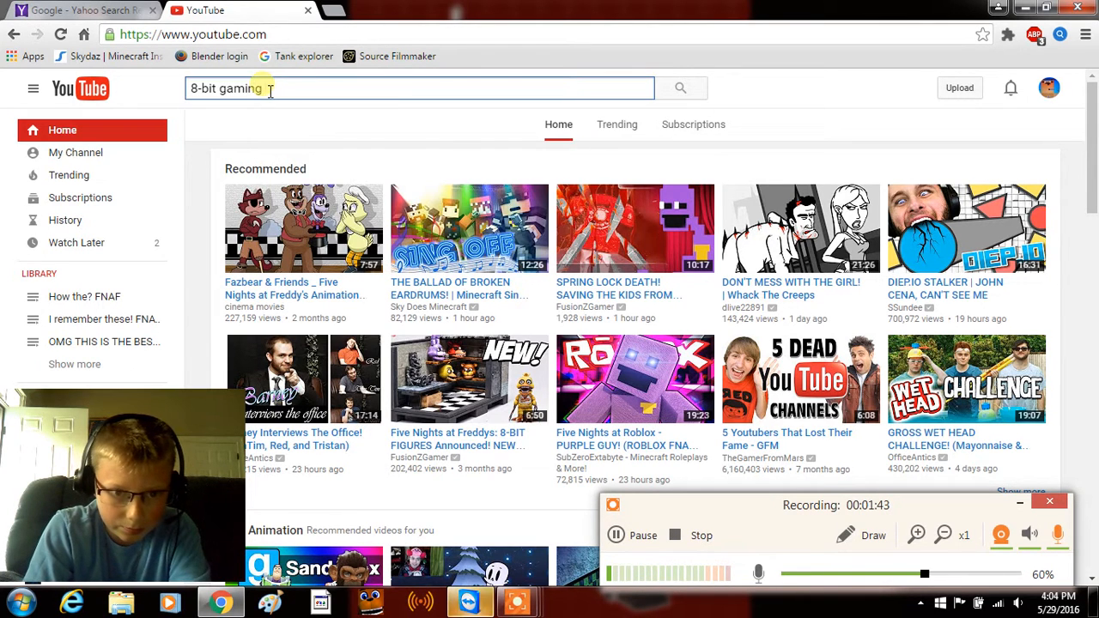
click(417, 88)
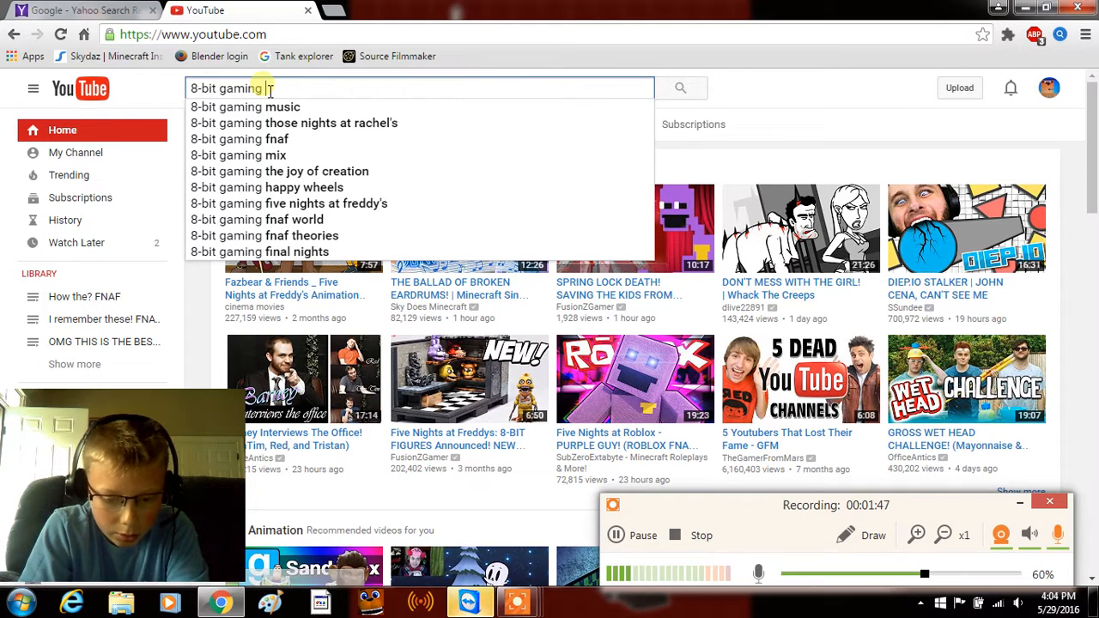
Finish the query as 'who was purple guy?', drop the stray 'FN' and submit it.
text(who)
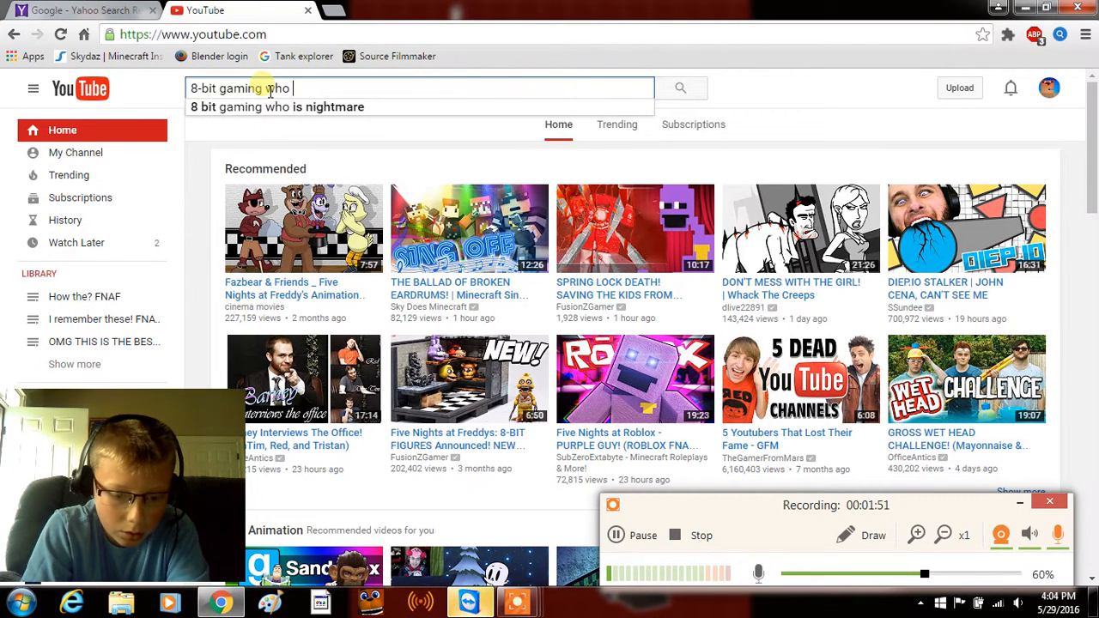
text(was)
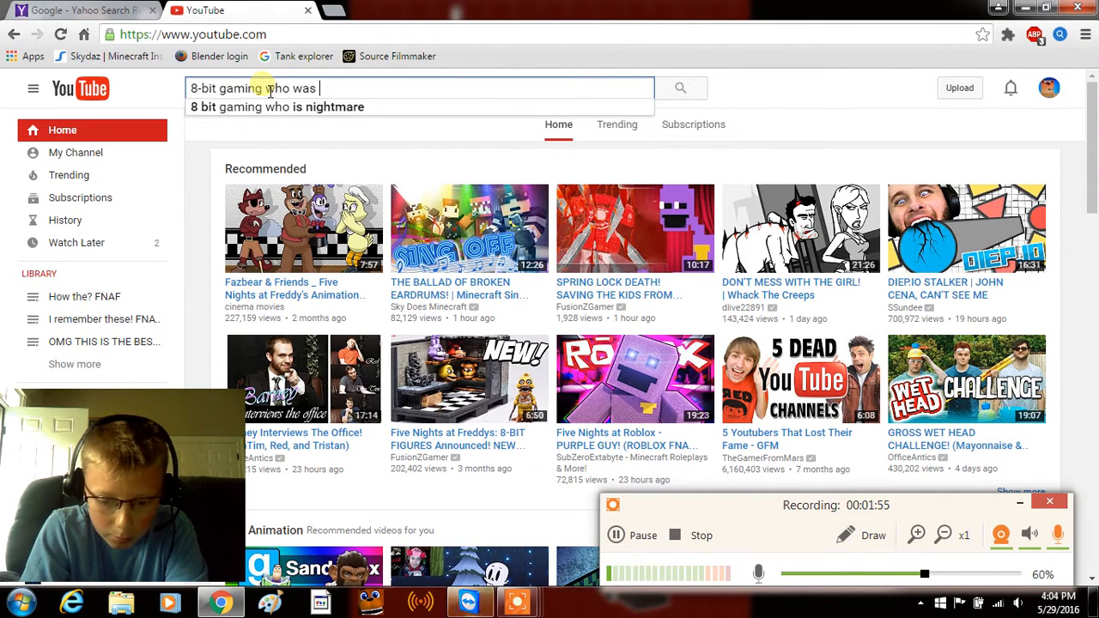
text(purp)
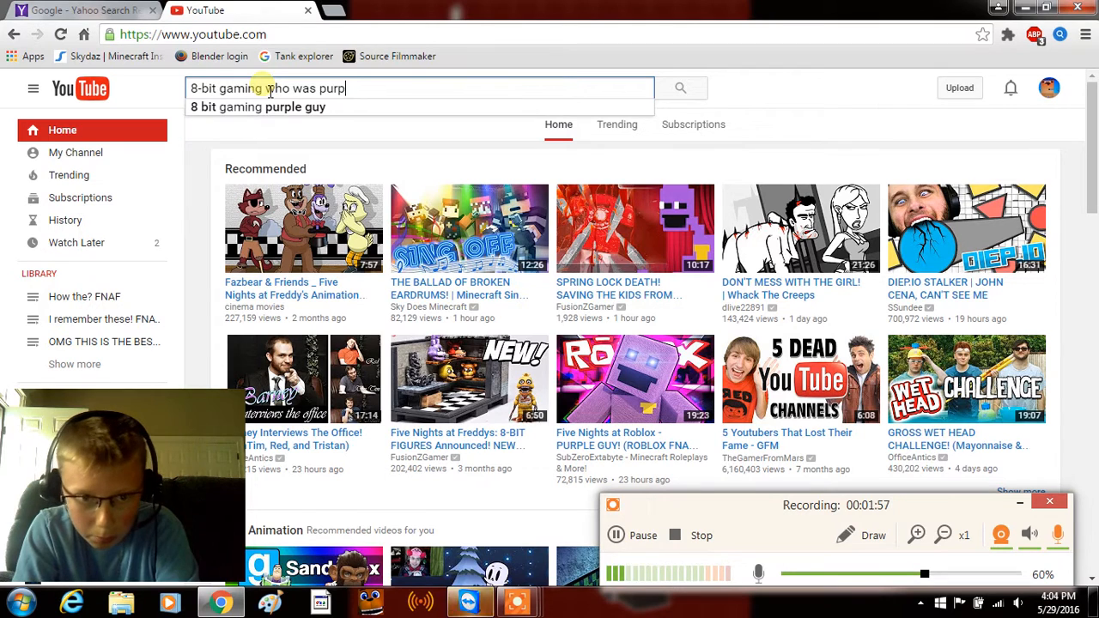
text(le)
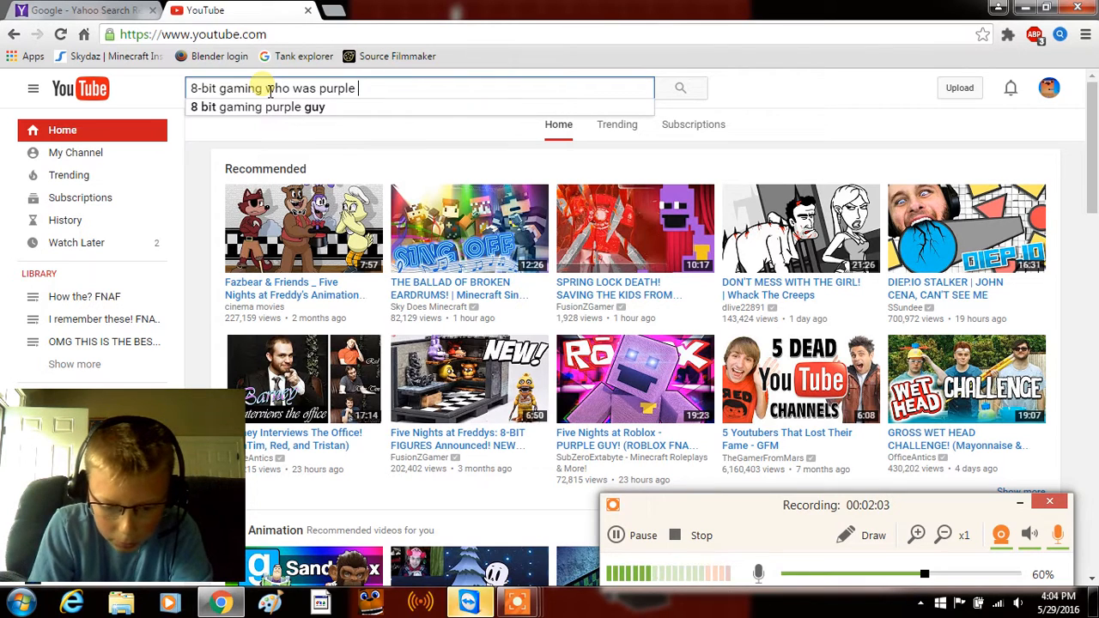
text(guy)
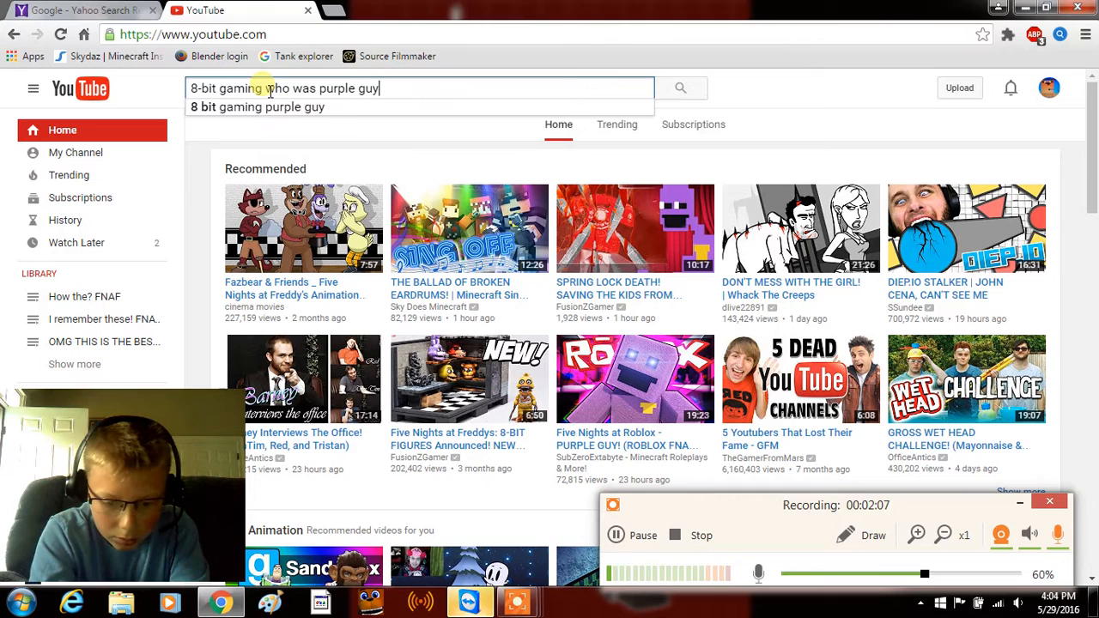
text(? II)
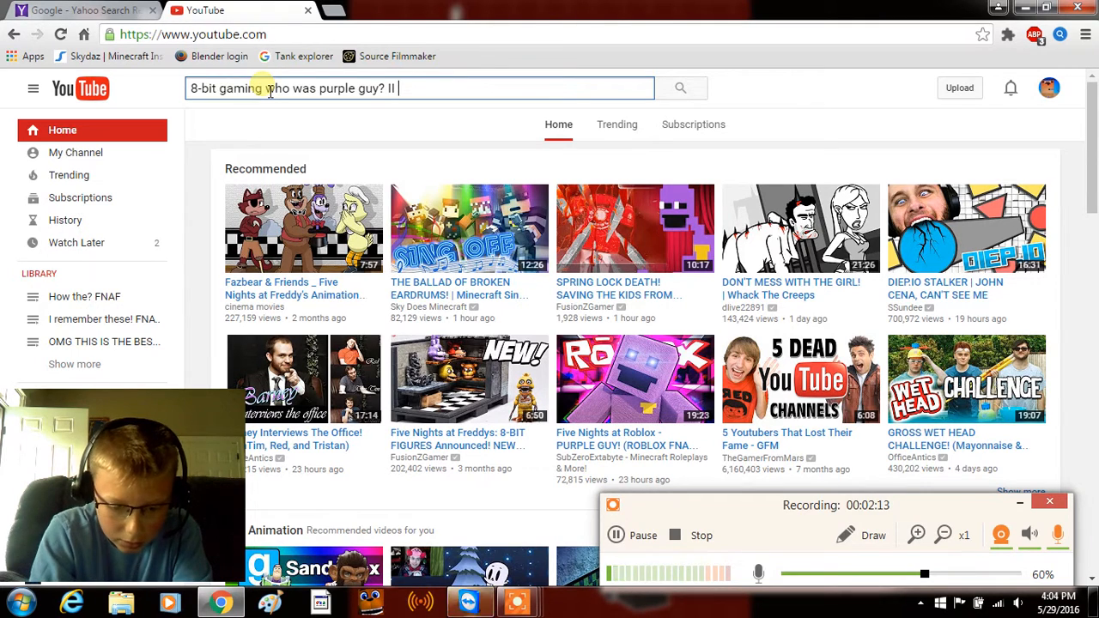
text(FNAF)
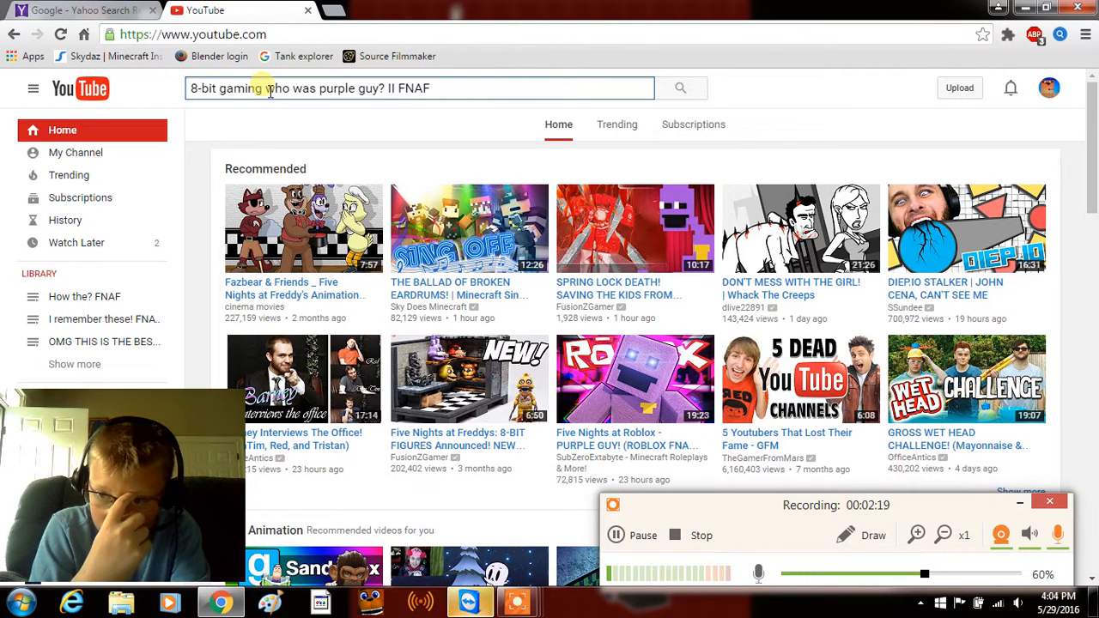
key(BackSpace)
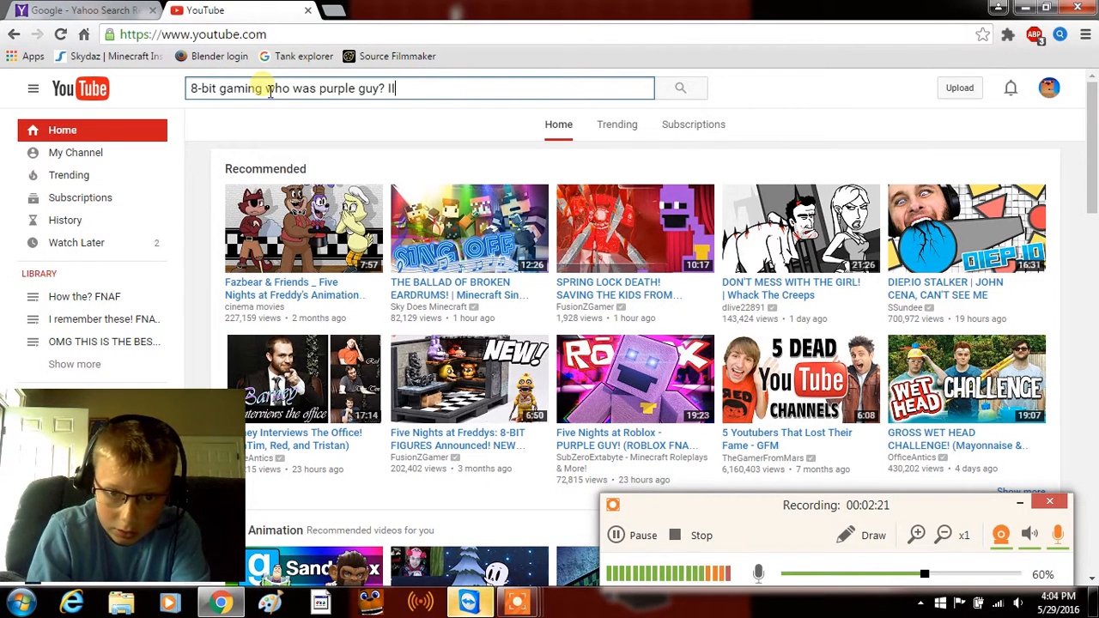
key(Enter)
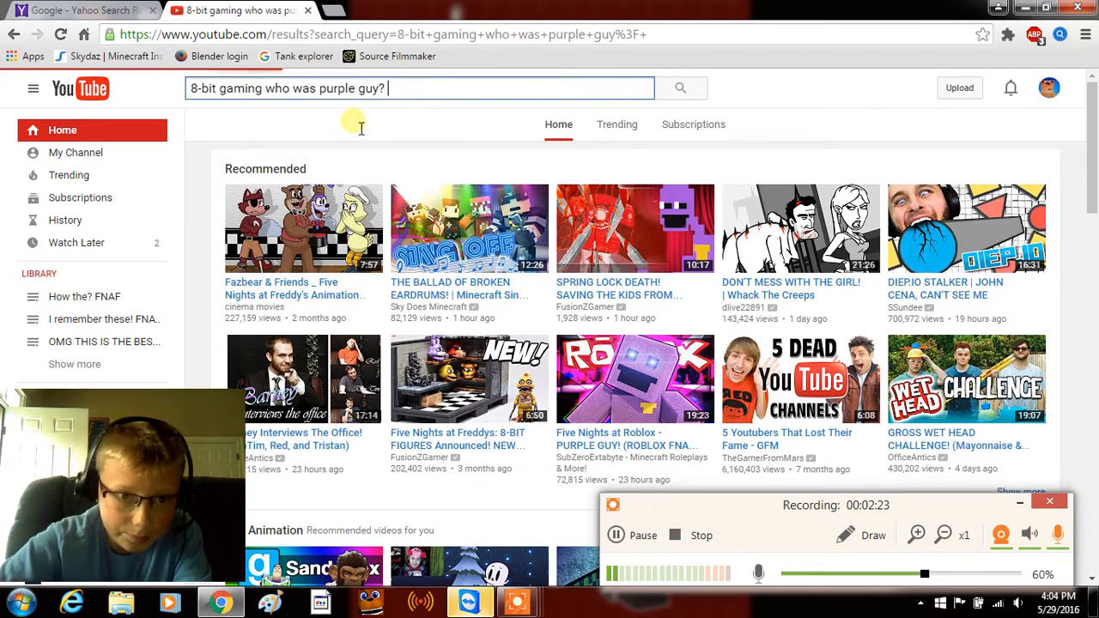
Play 8-Bit Gaming's 'Who Really Is The Purple Guy?' video from the results.
key(enter)
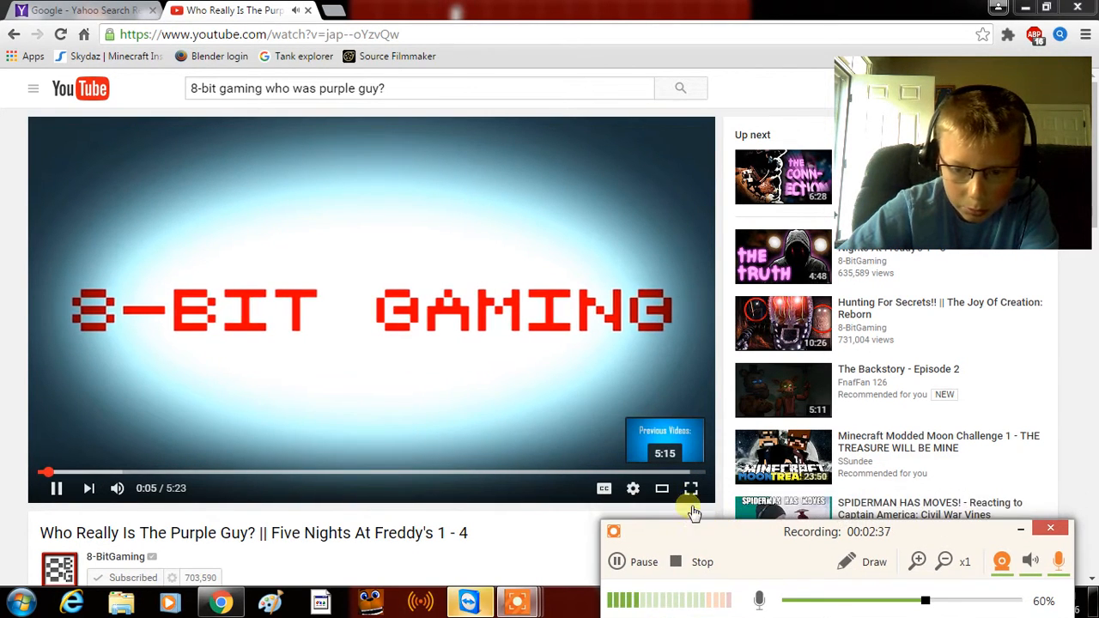
Go full-screen and scrub the video through 1:59 and 2:56 to the message at 3:36.
click(691, 488)
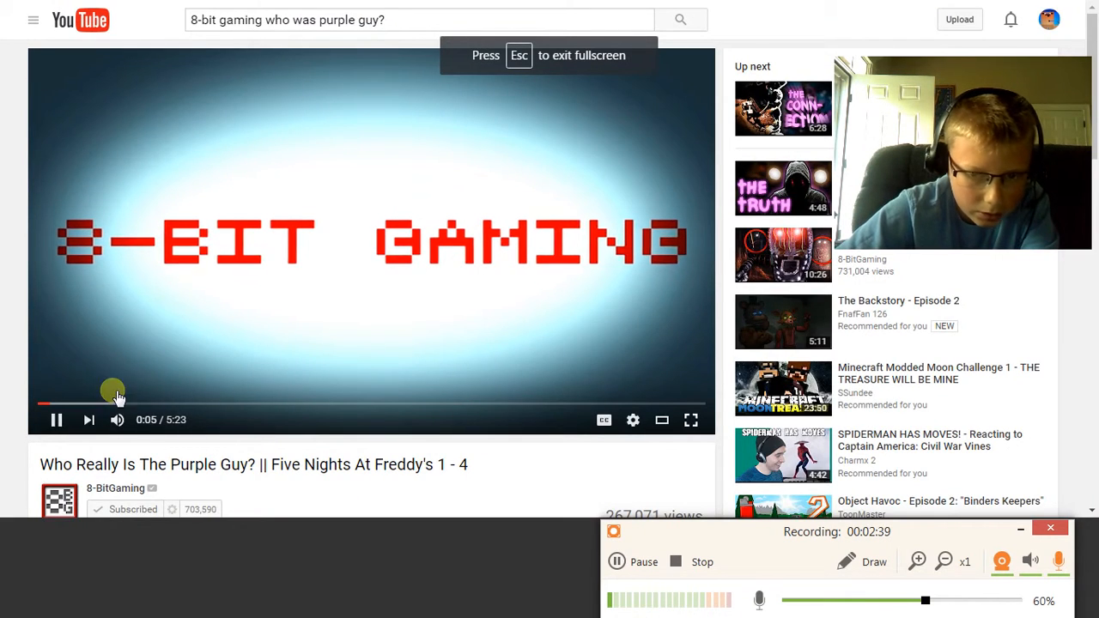
click(691, 419)
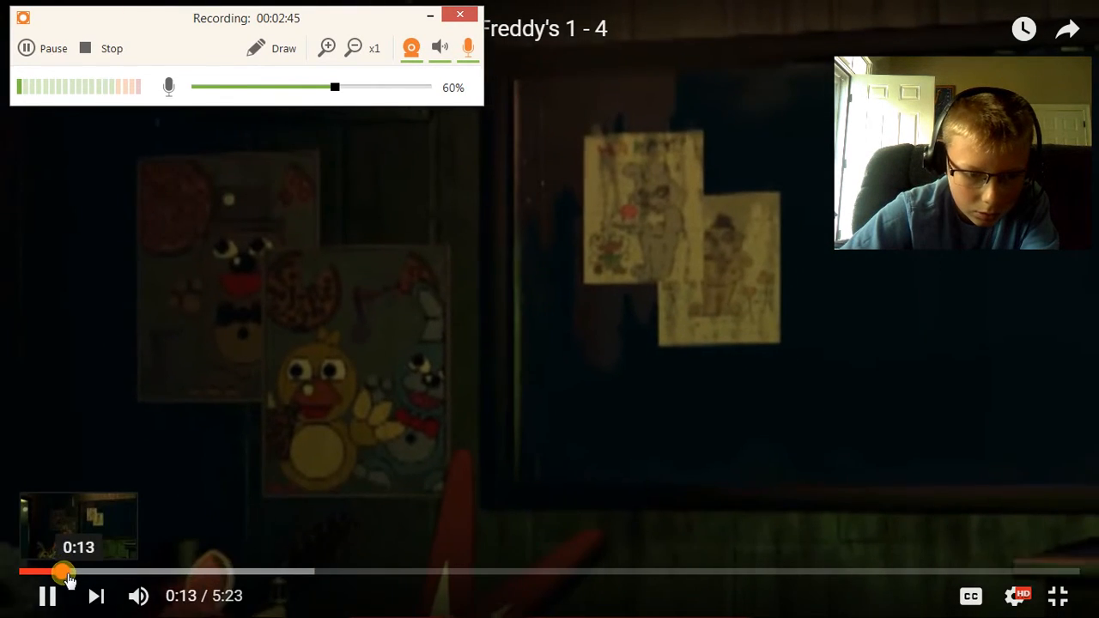
drag(66, 570, 430, 570)
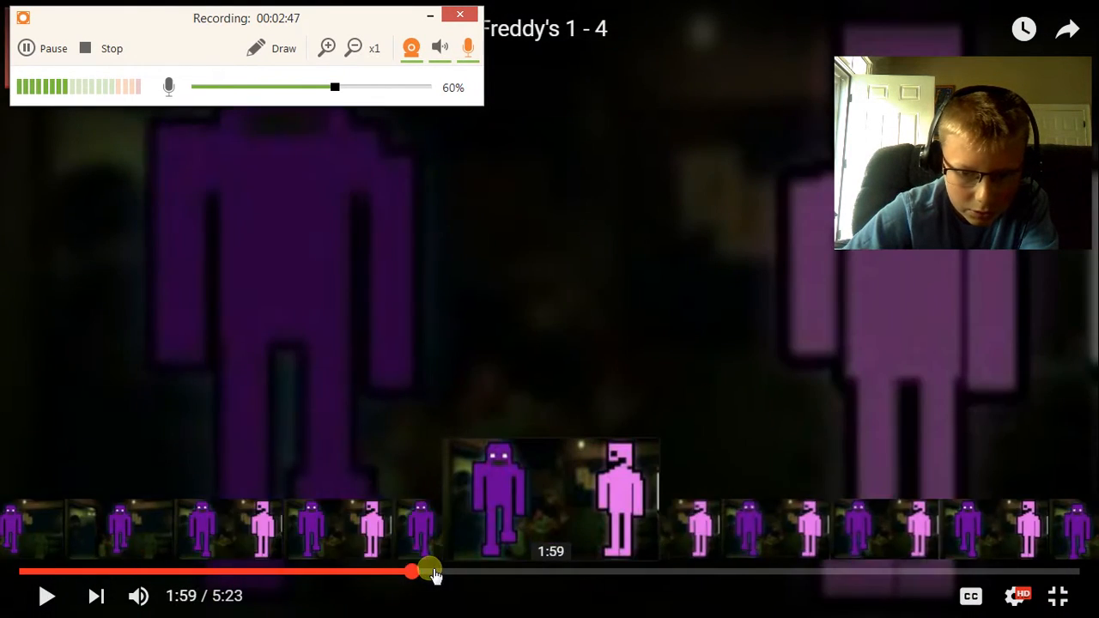
drag(412, 571, 600, 571)
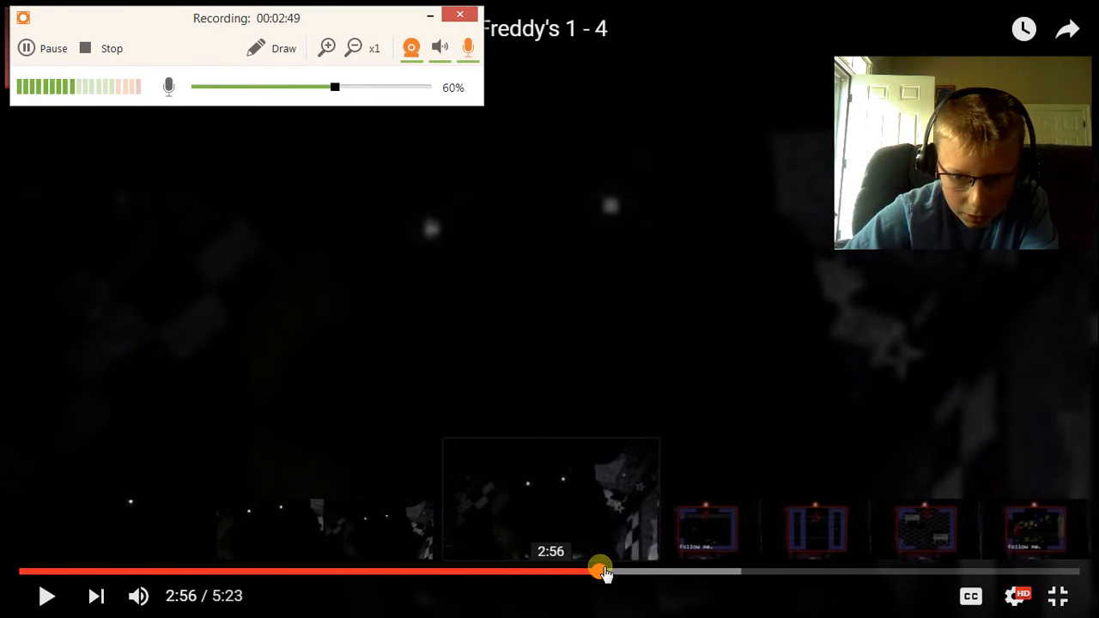
drag(601, 570, 681, 570)
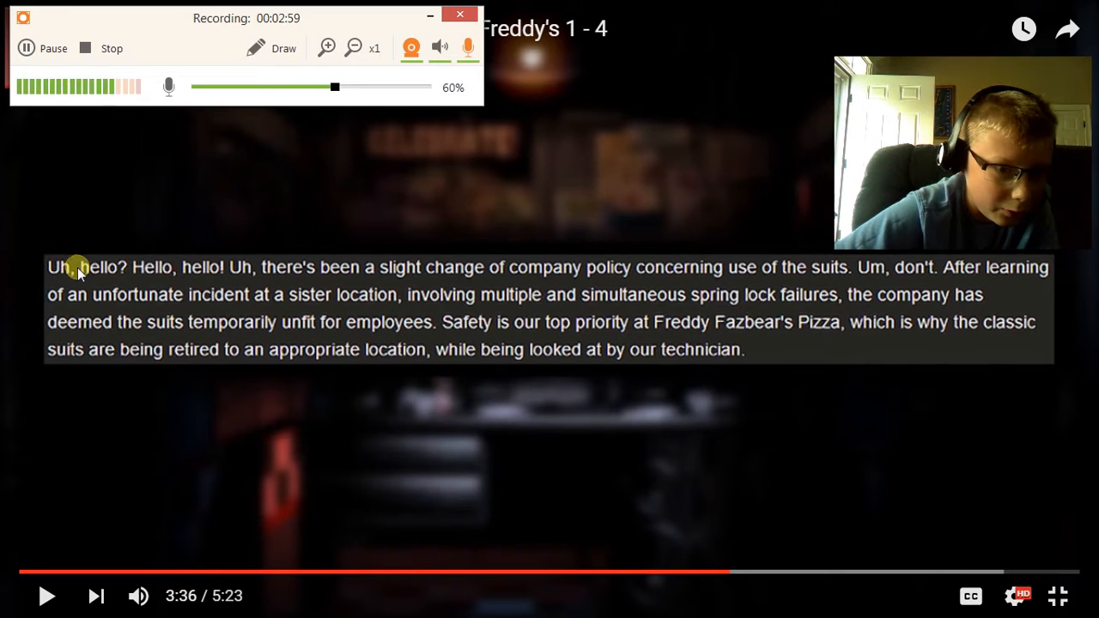
mouse_move(222, 273)
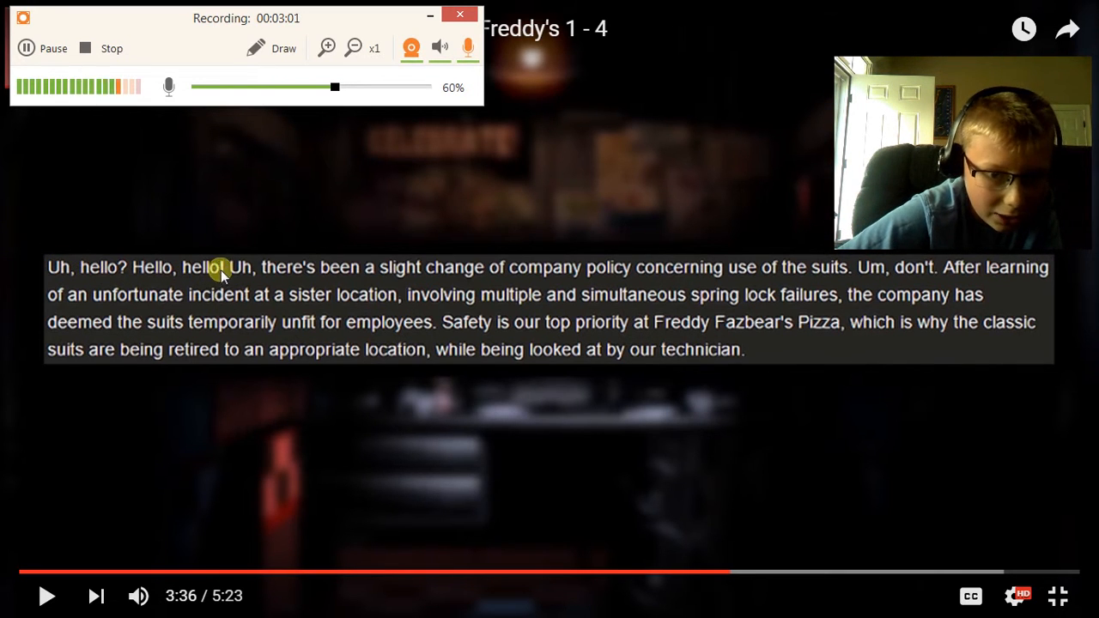
mouse_move(560, 268)
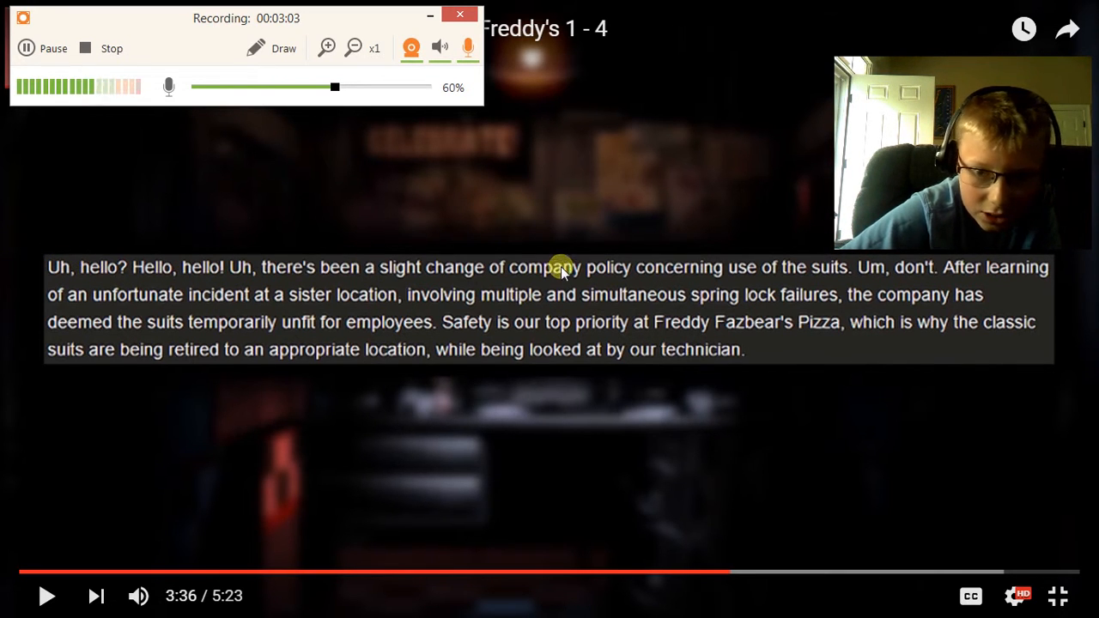
mouse_move(749, 268)
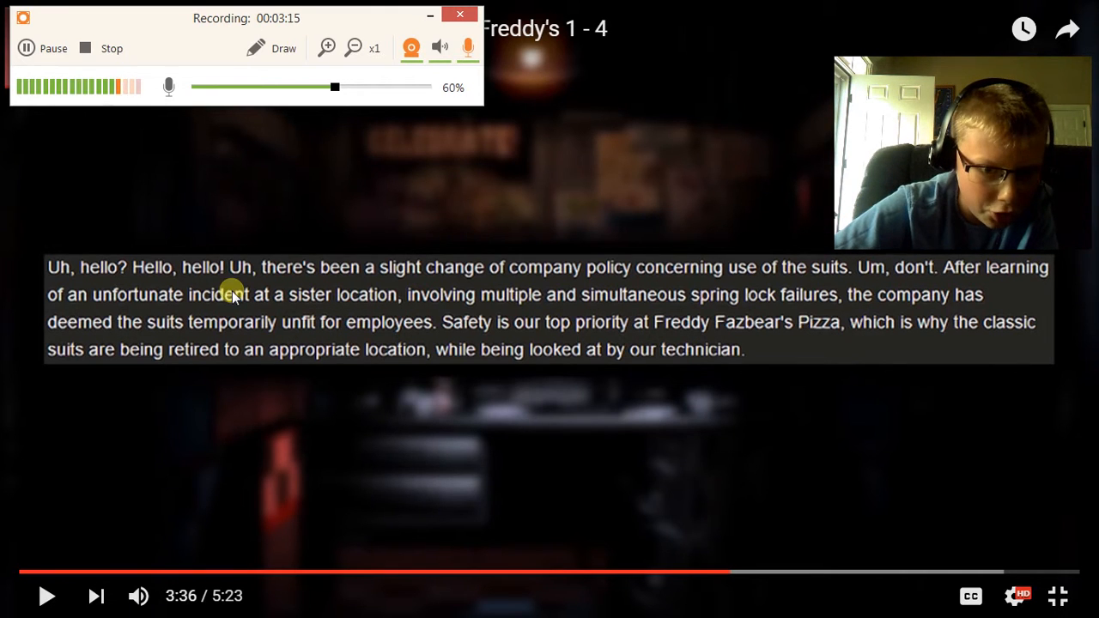
mouse_move(313, 310)
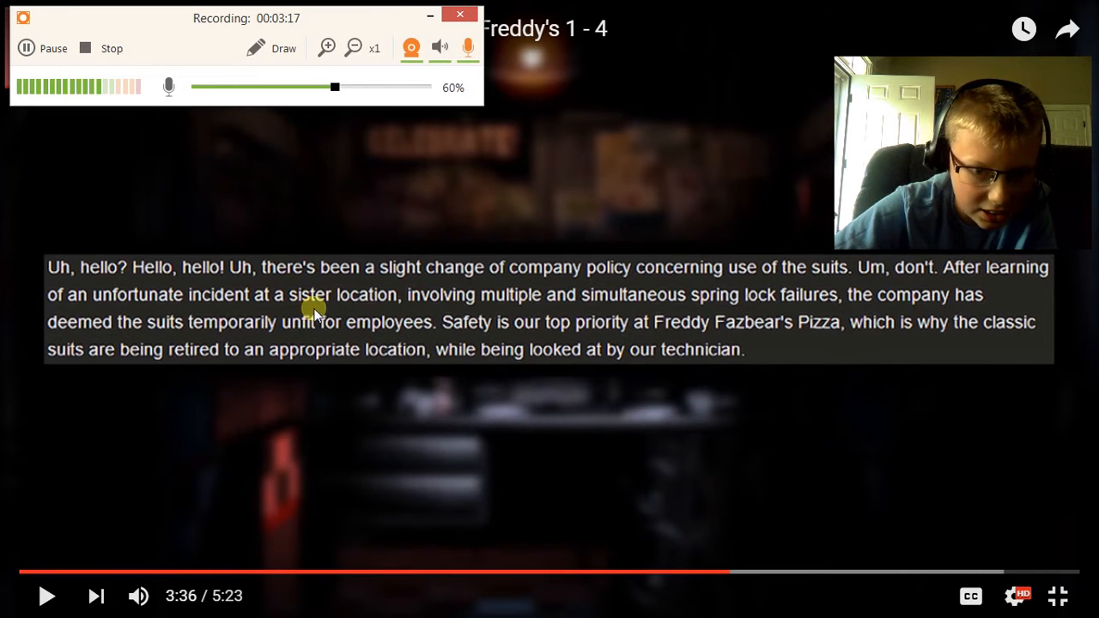
click(47, 596)
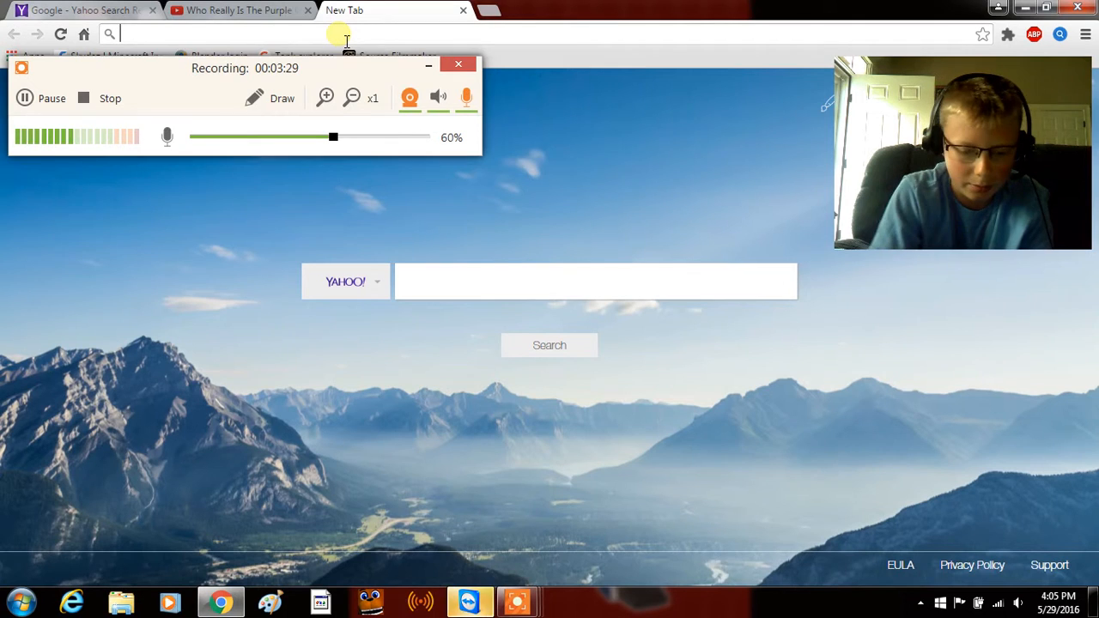
Enter 'Scott games.com' in the new tab's address bar to load scottgames.com.
text(SS)
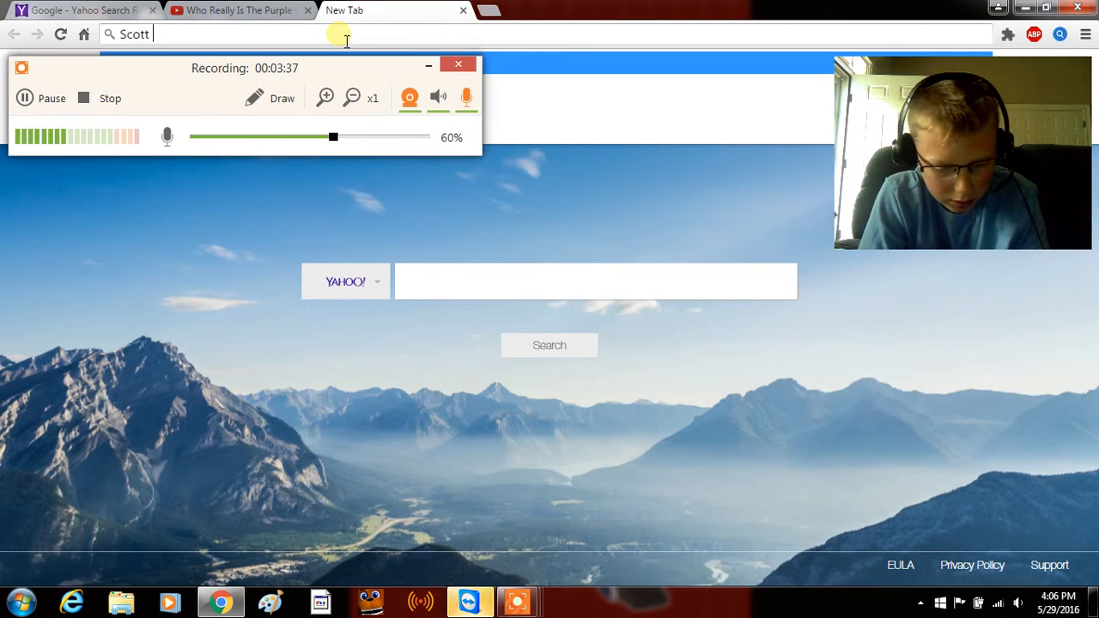
text(games)
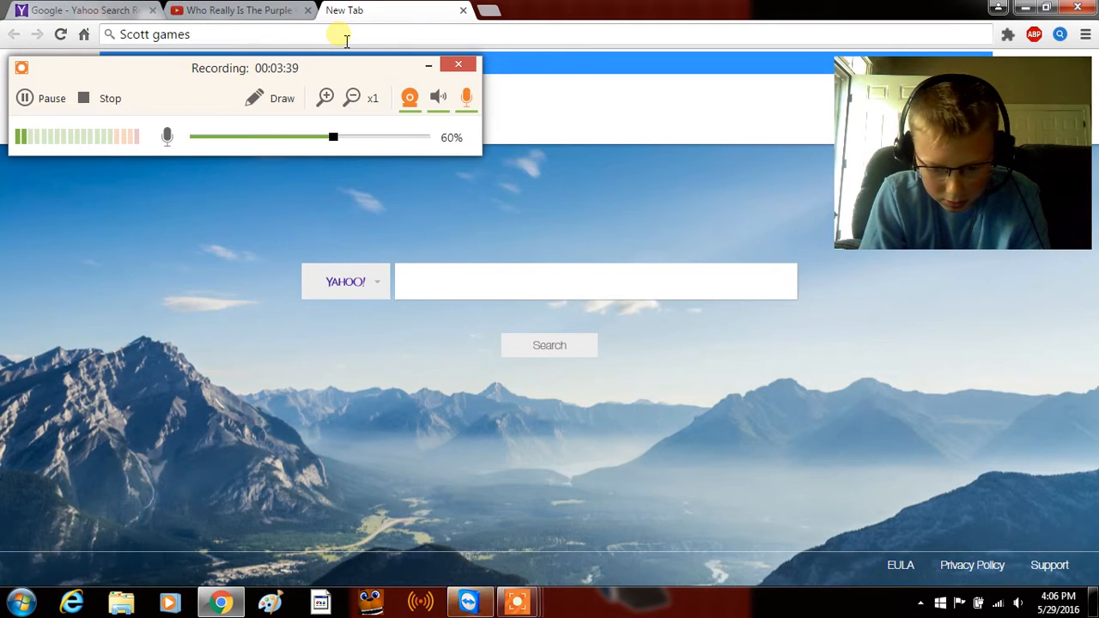
text(.c)
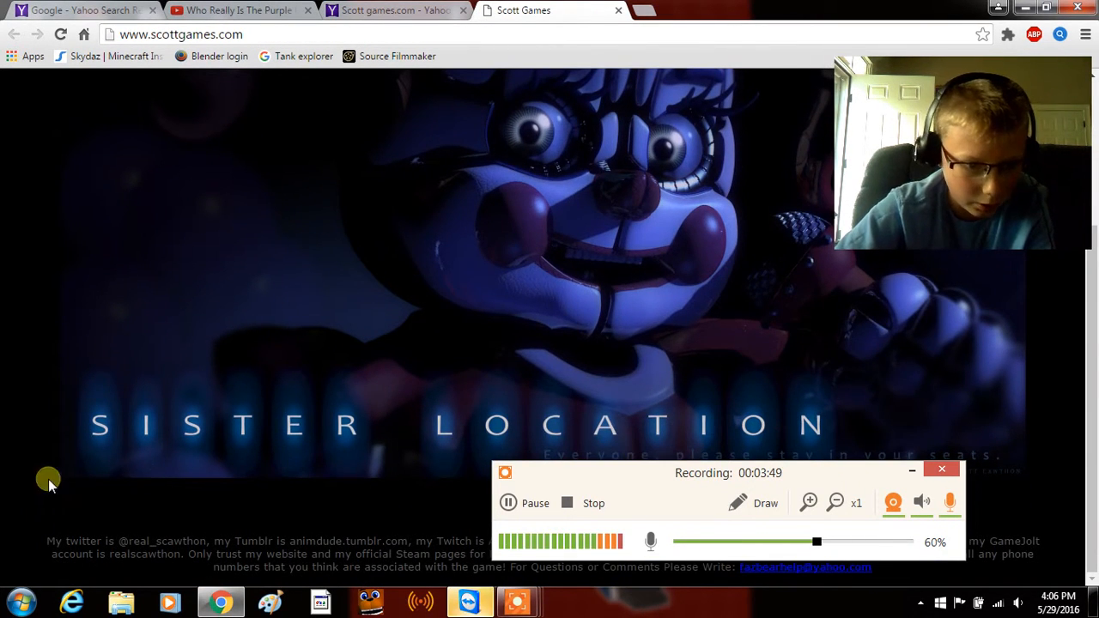
mouse_move(505, 407)
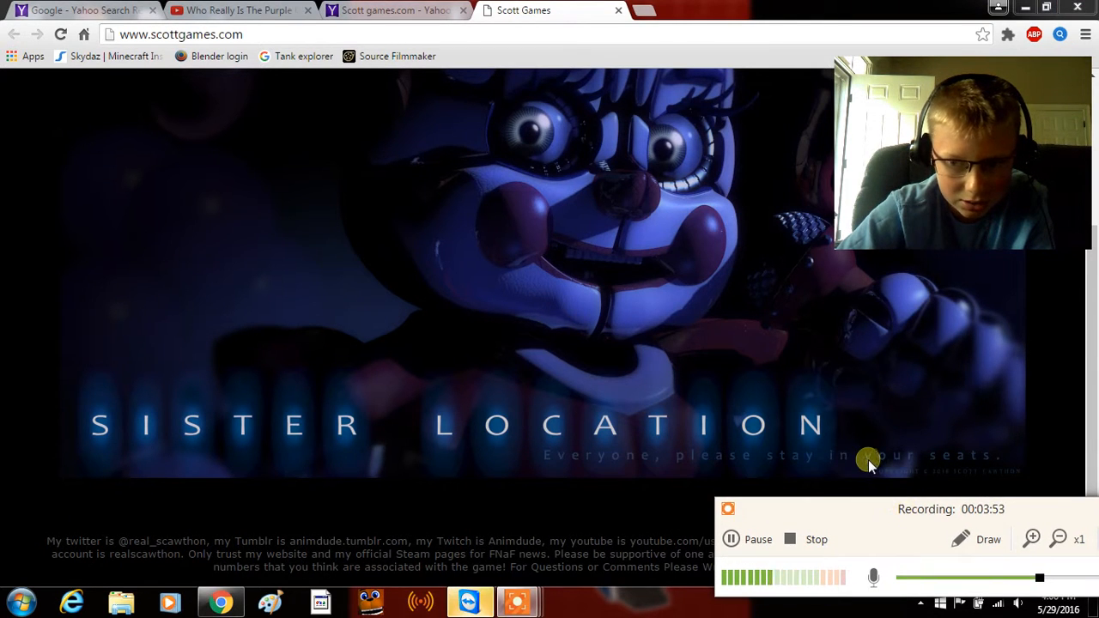
mouse_move(628, 205)
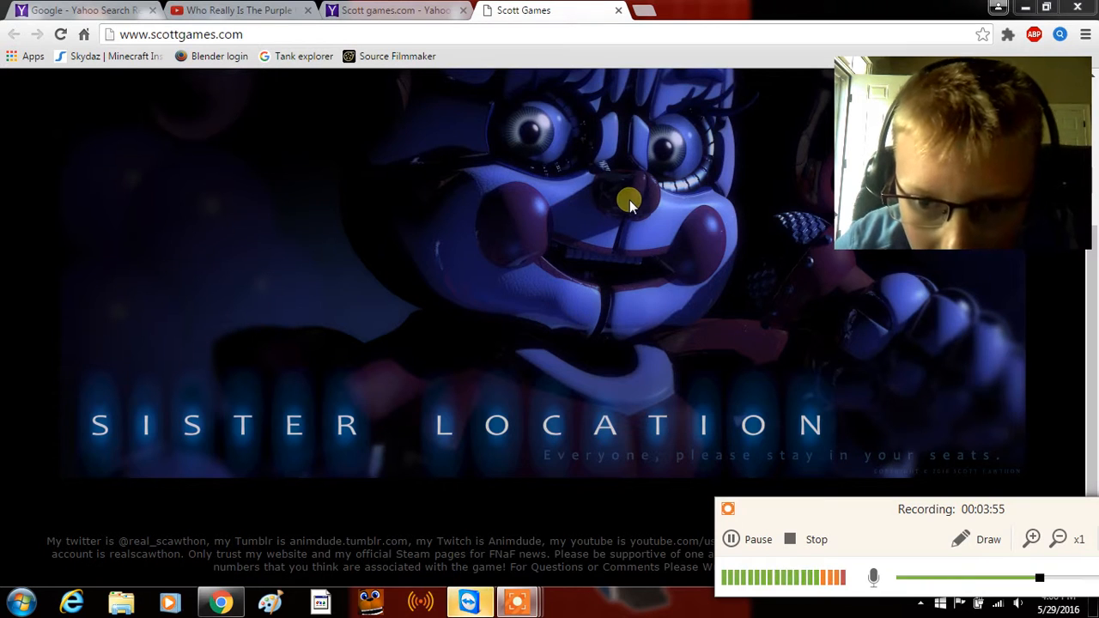
mouse_move(667, 189)
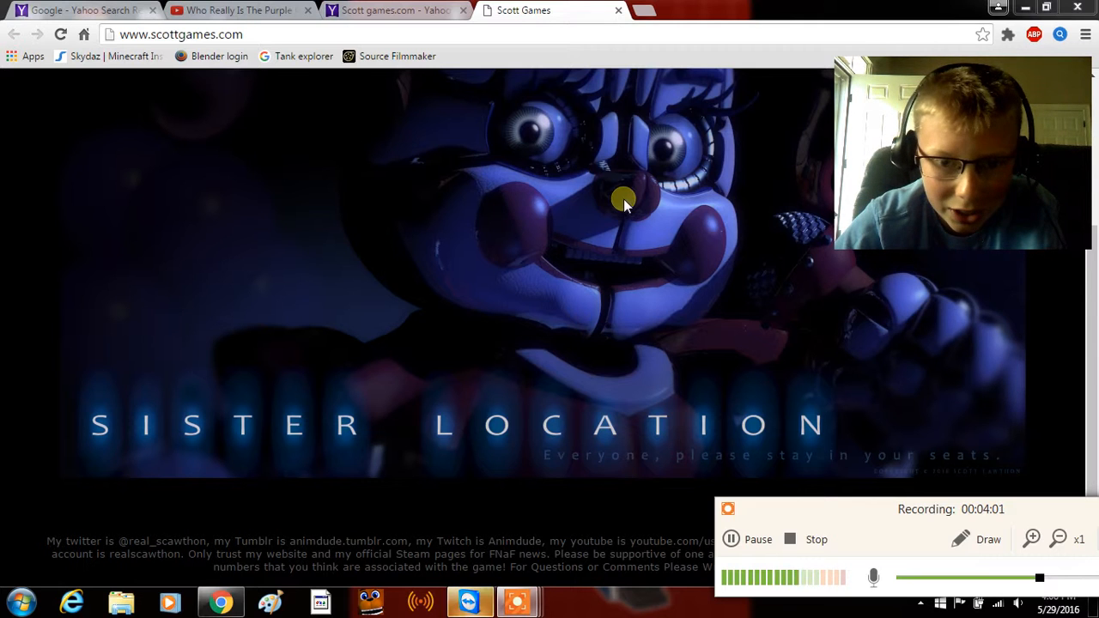
mouse_move(613, 188)
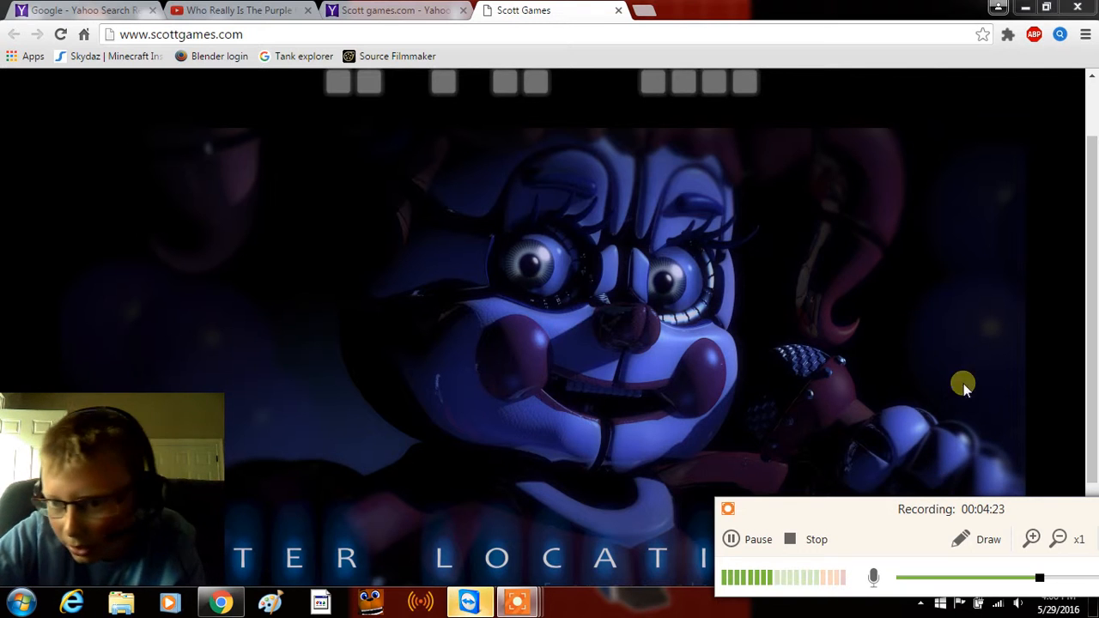
mouse_move(745, 307)
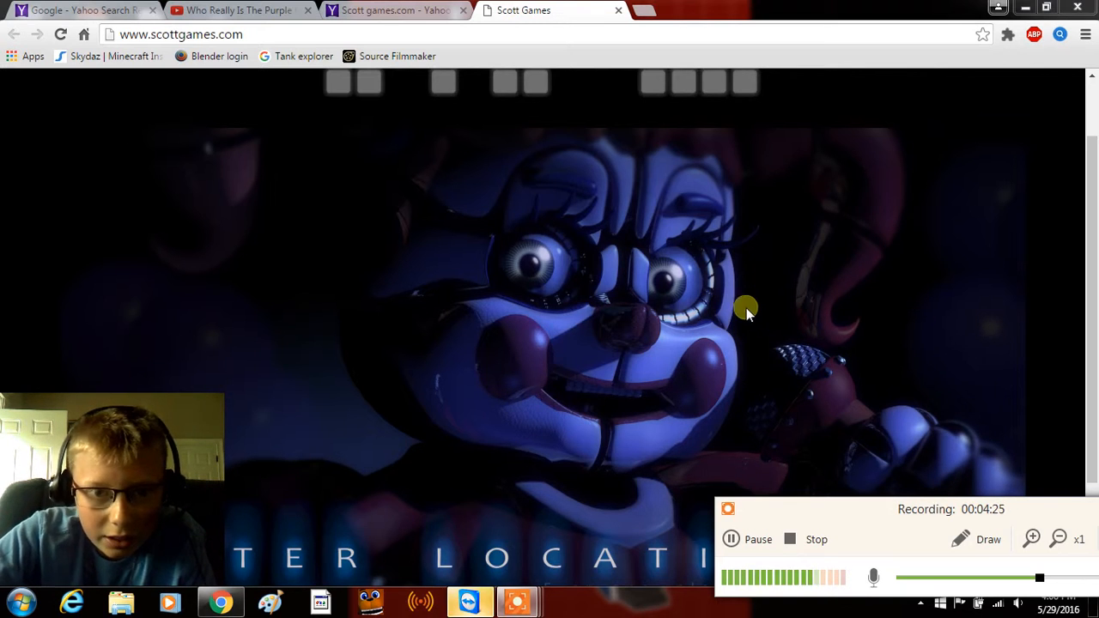
scroll(down, 3)
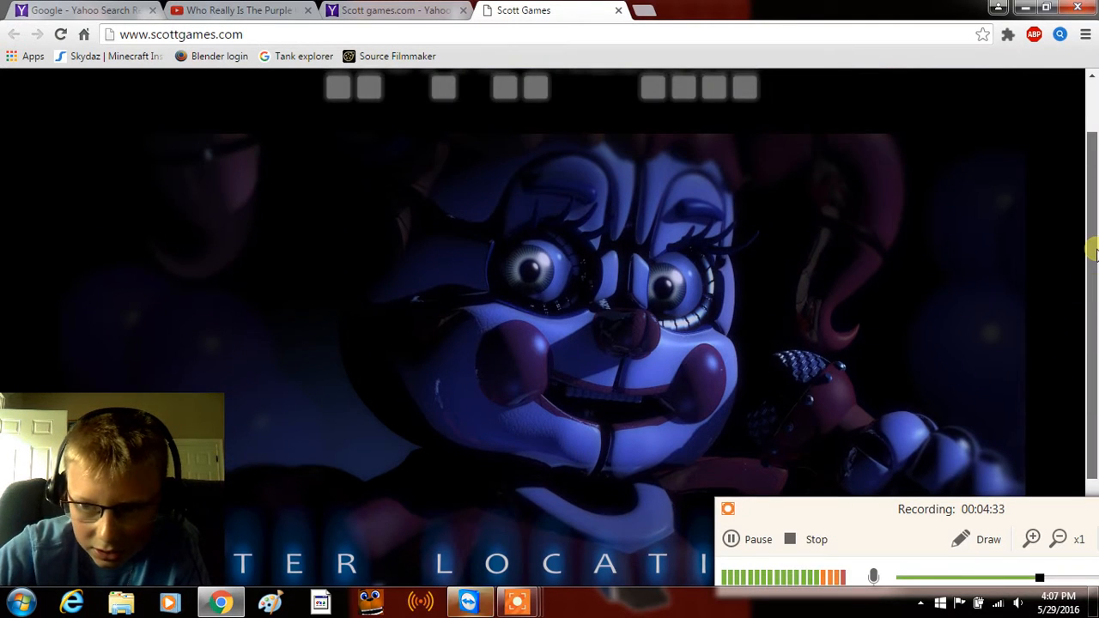
mouse_move(608, 345)
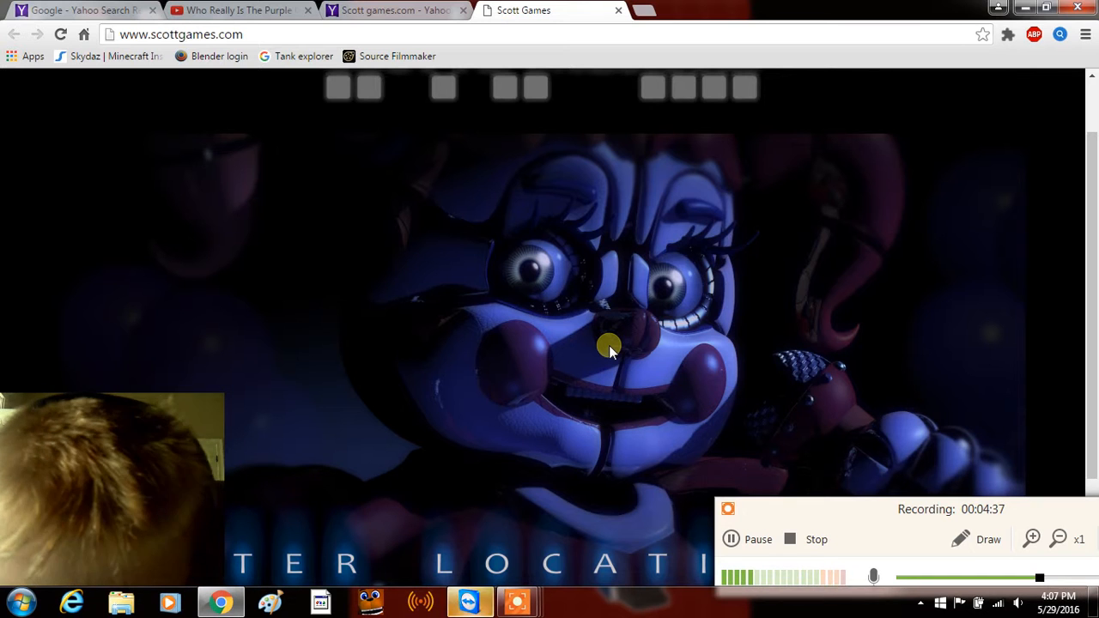
mouse_move(636, 300)
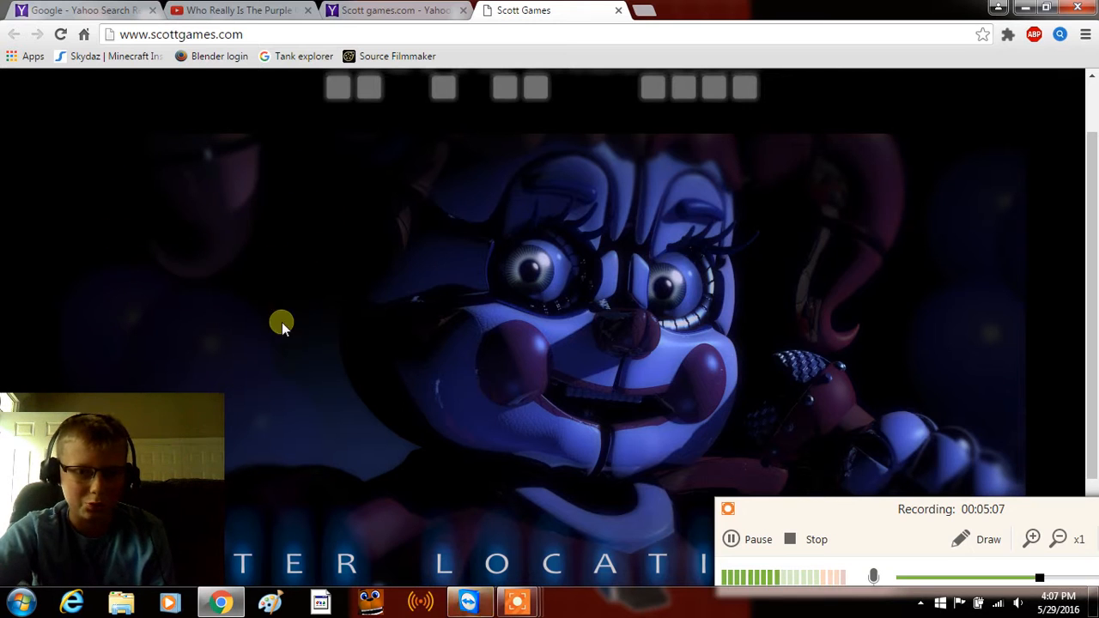
mouse_move(396, 55)
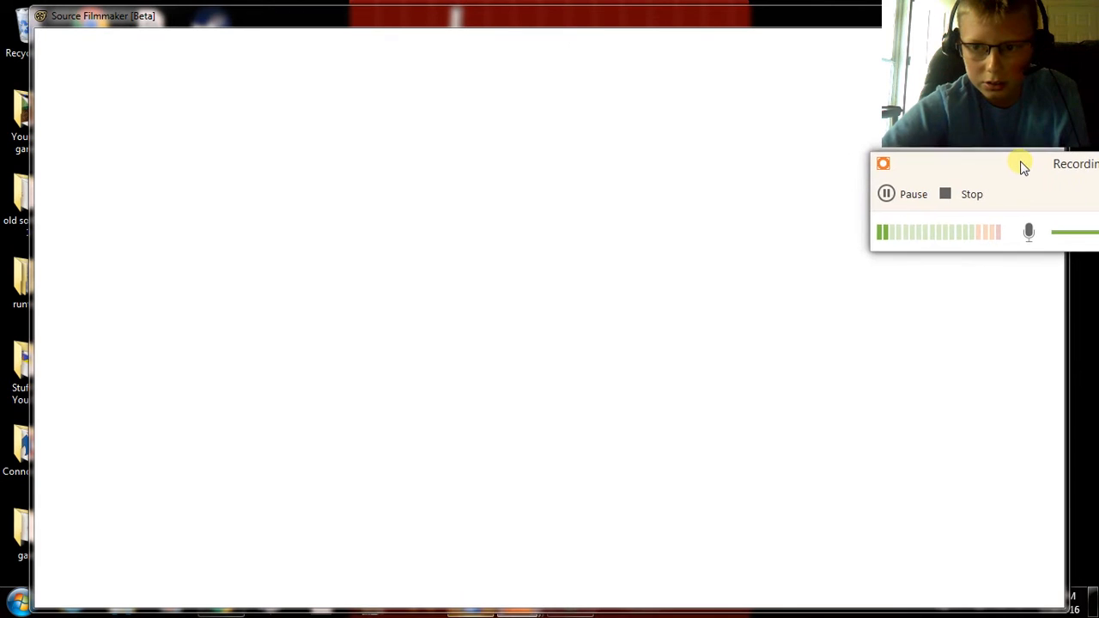
Launch Source Filmmaker and wait for the Load Autosave prompt.
drag(1022, 165, 884, 584)
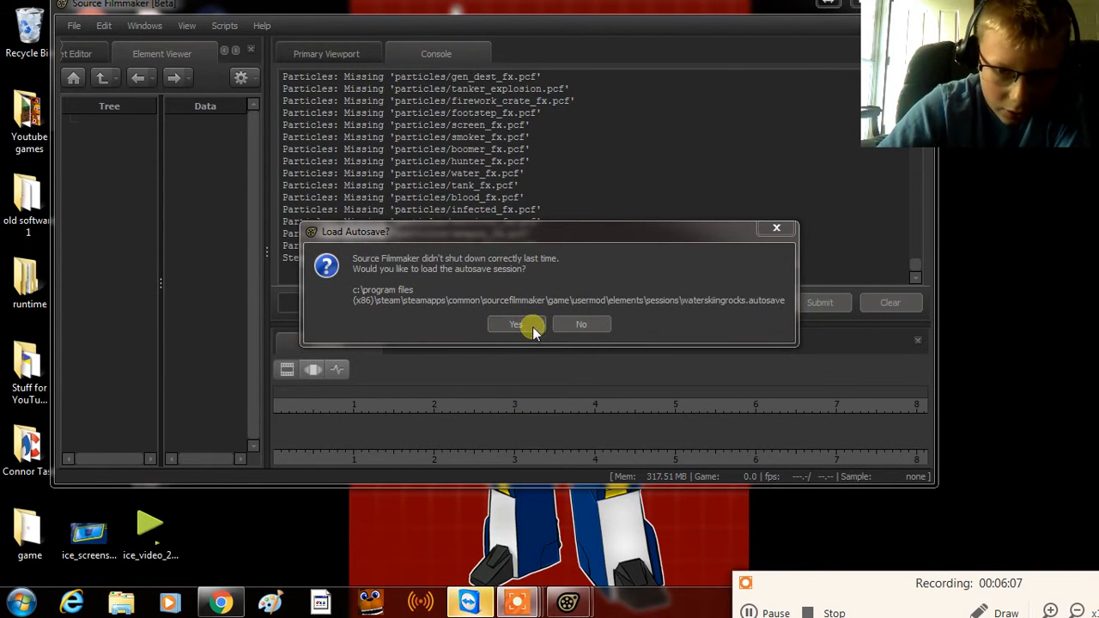
mouse_move(567, 327)
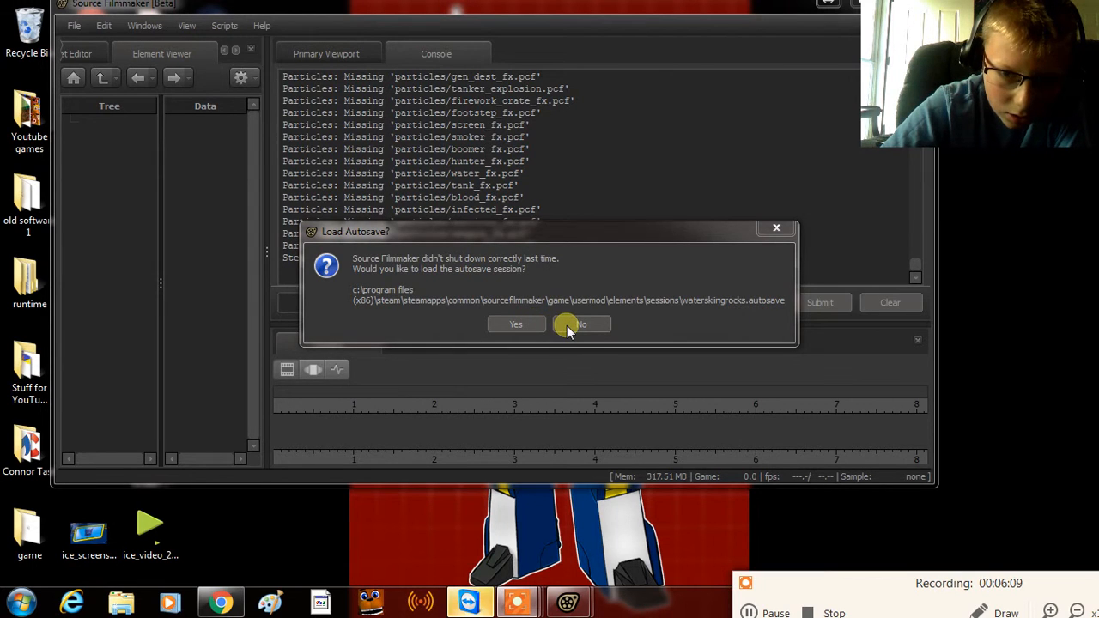
Decline the autosave, create the Waterskiingrocks session and submit the console.
click(580, 325)
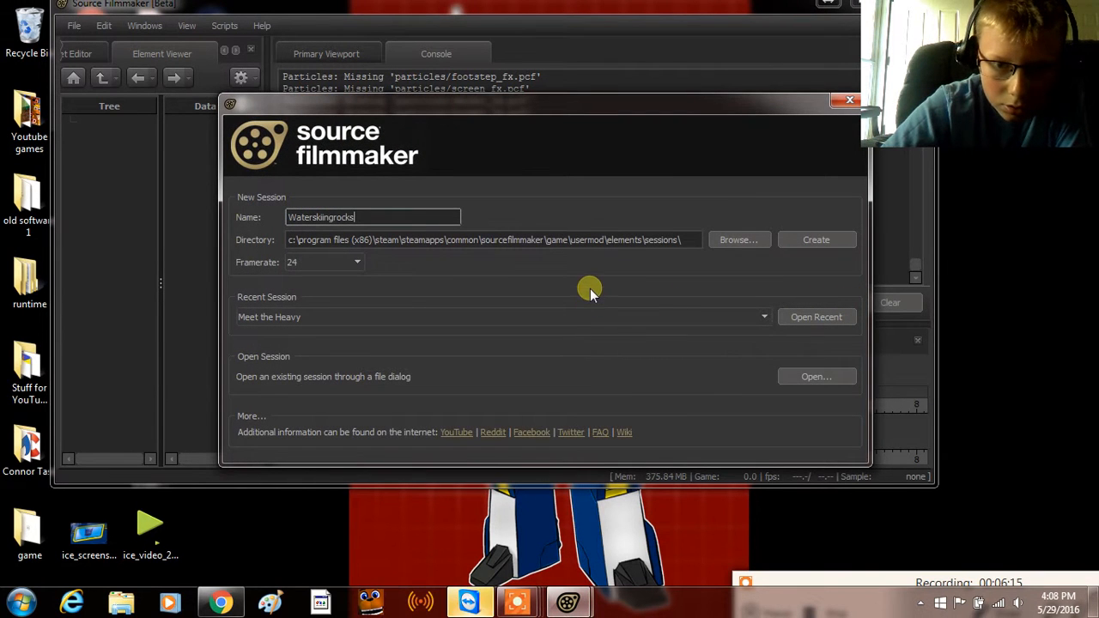
click(814, 241)
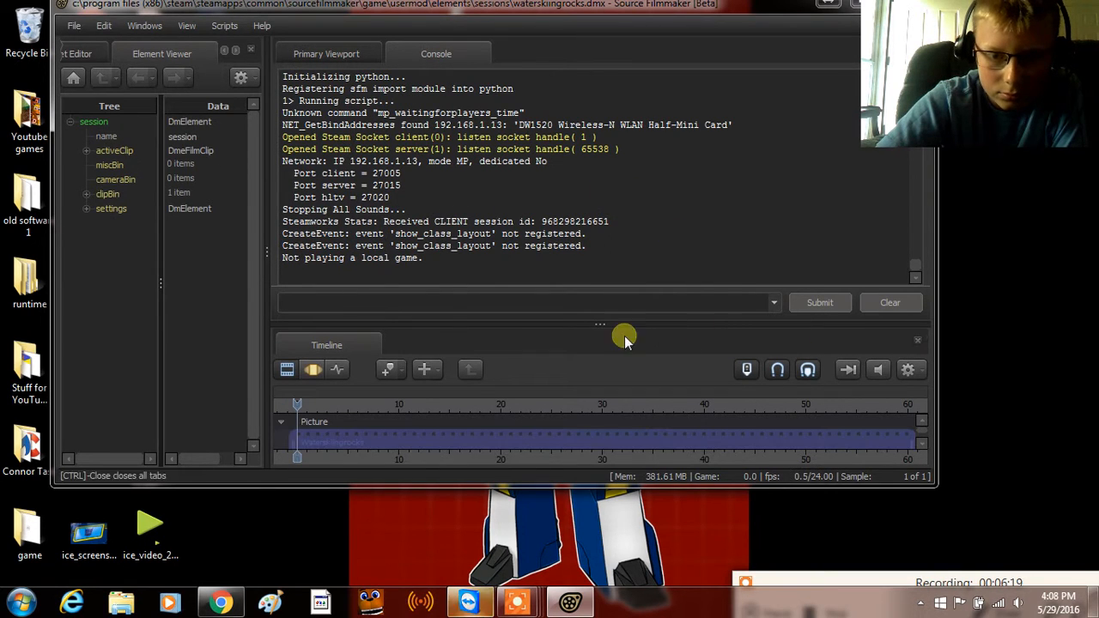
mouse_move(861, 359)
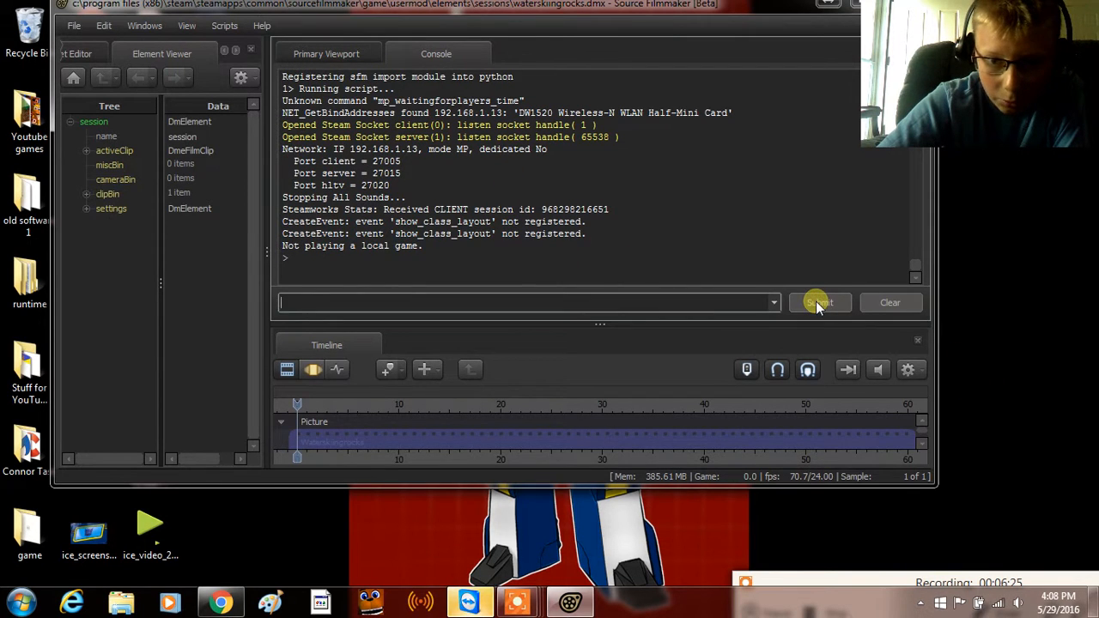
click(818, 302)
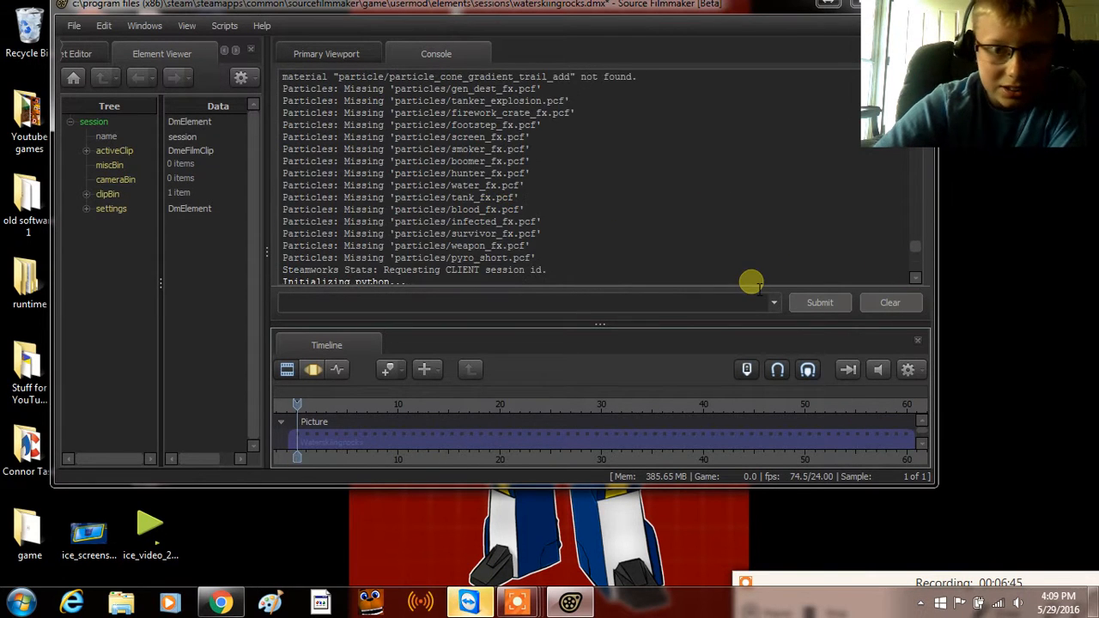
Switch to the Primary Viewport and play back the empty shot.
click(326, 53)
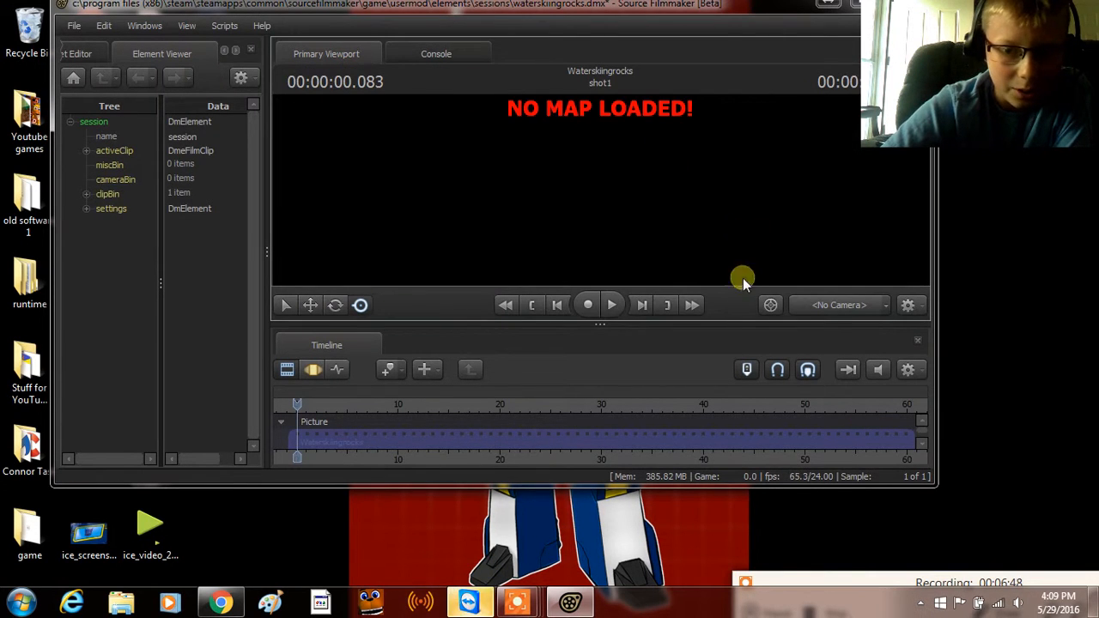
click(611, 306)
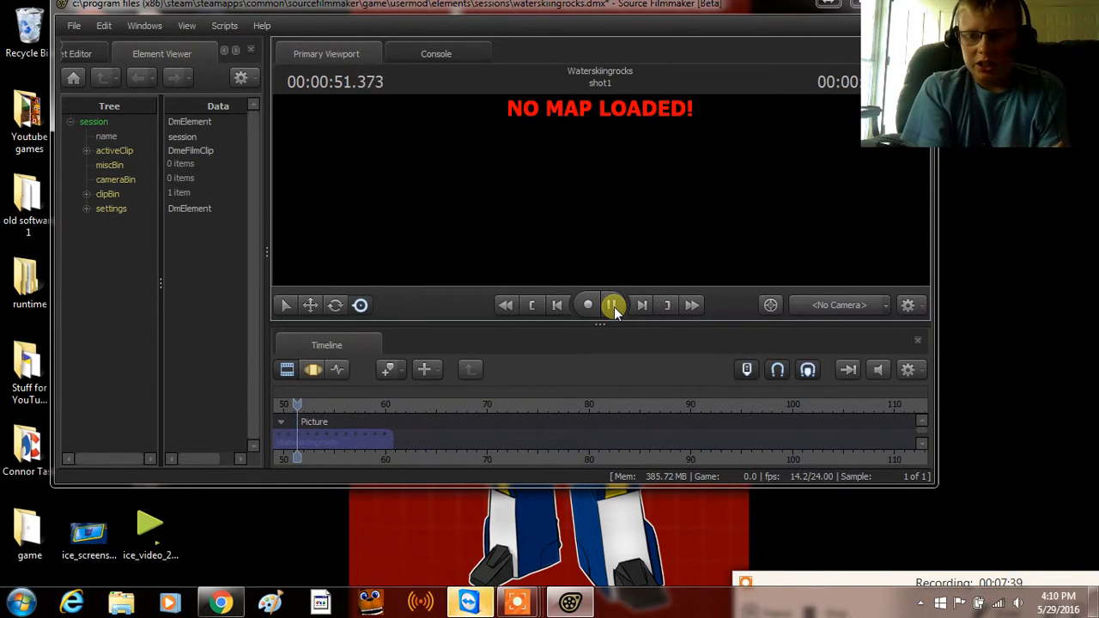
click(611, 305)
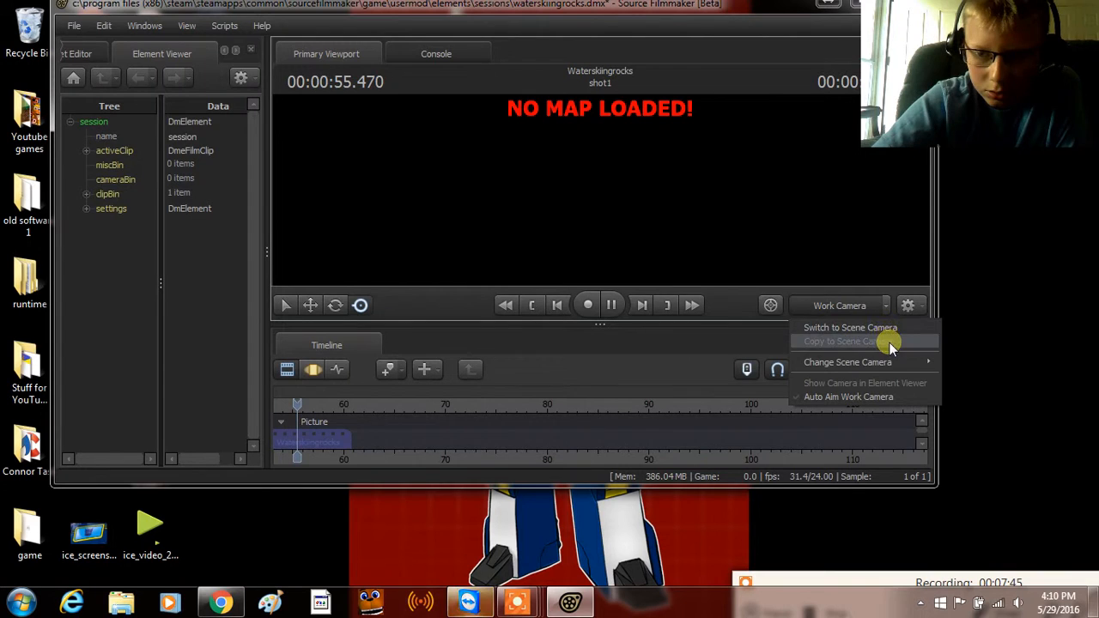
mouse_move(880, 397)
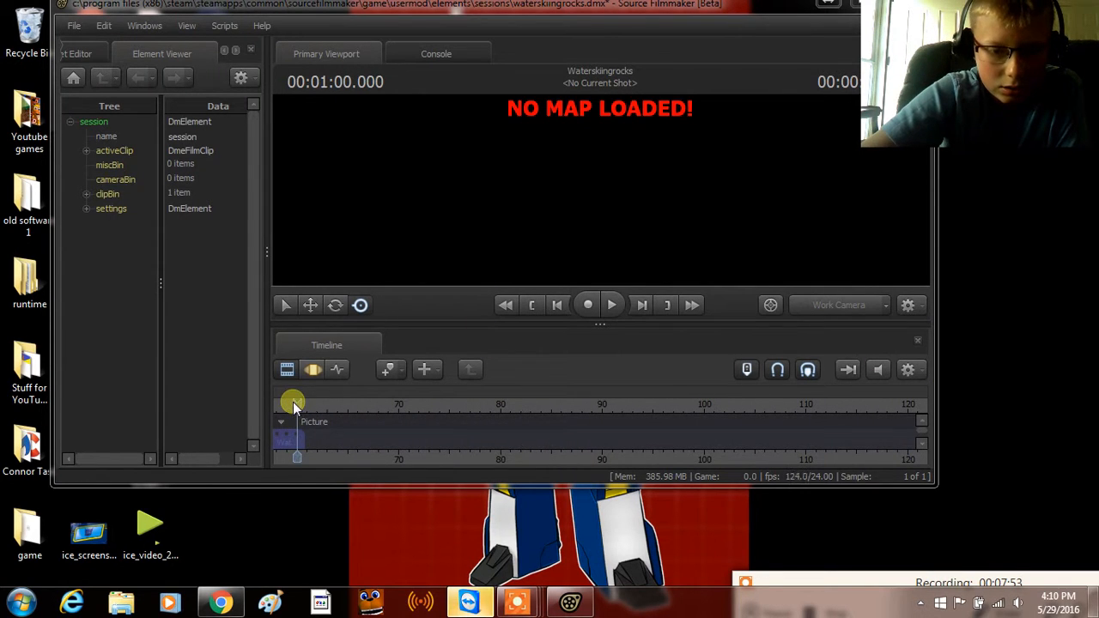
Drag the timeline playhead forward to about 9:58.
drag(295, 404, 911, 404)
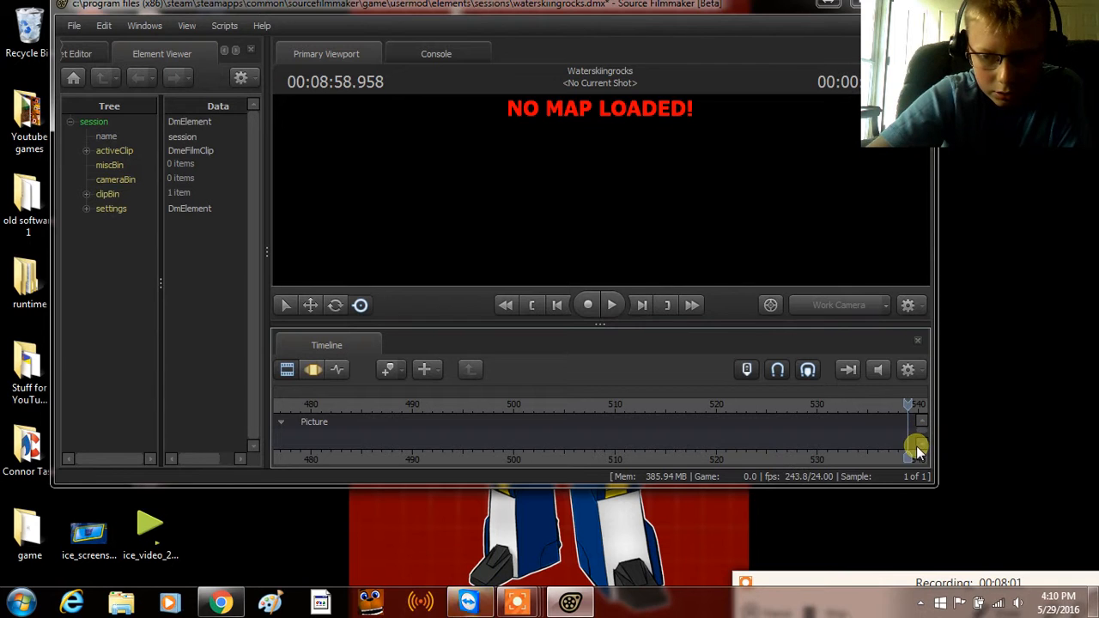
drag(911, 447, 411, 446)
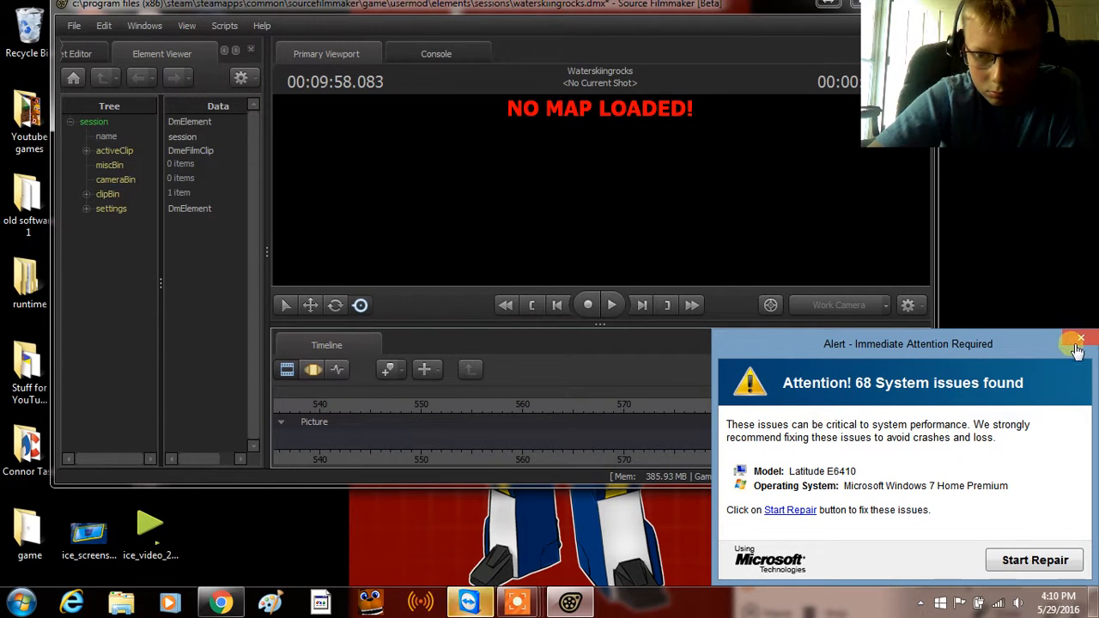
Dismiss the system-issues alert and close Source Filmmaker, returning to the Windows desktop.
click(1080, 338)
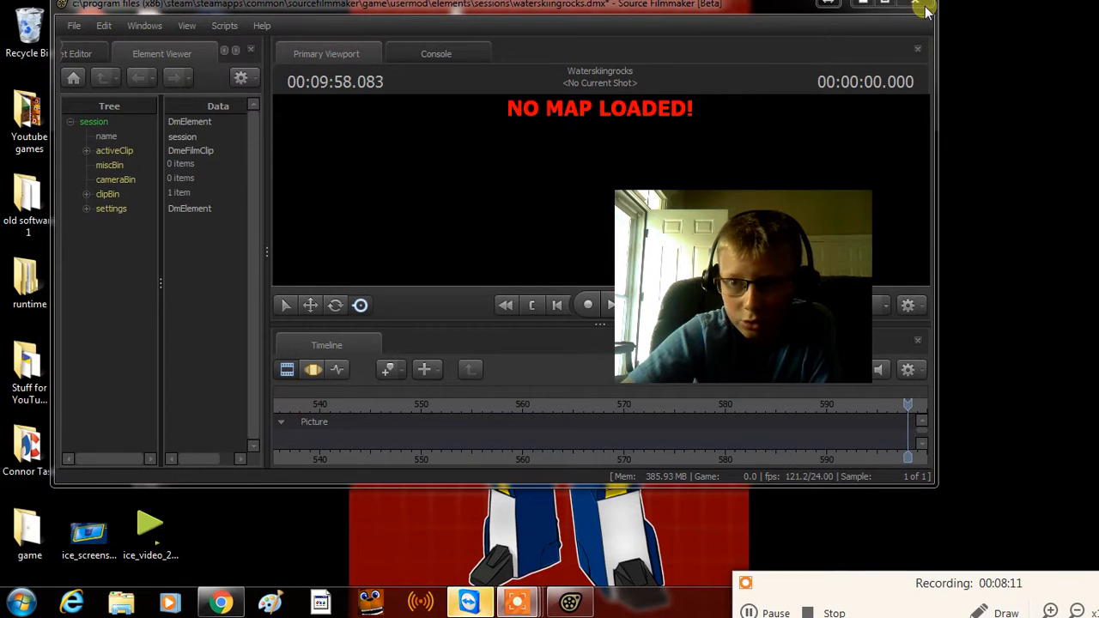
click(926, 11)
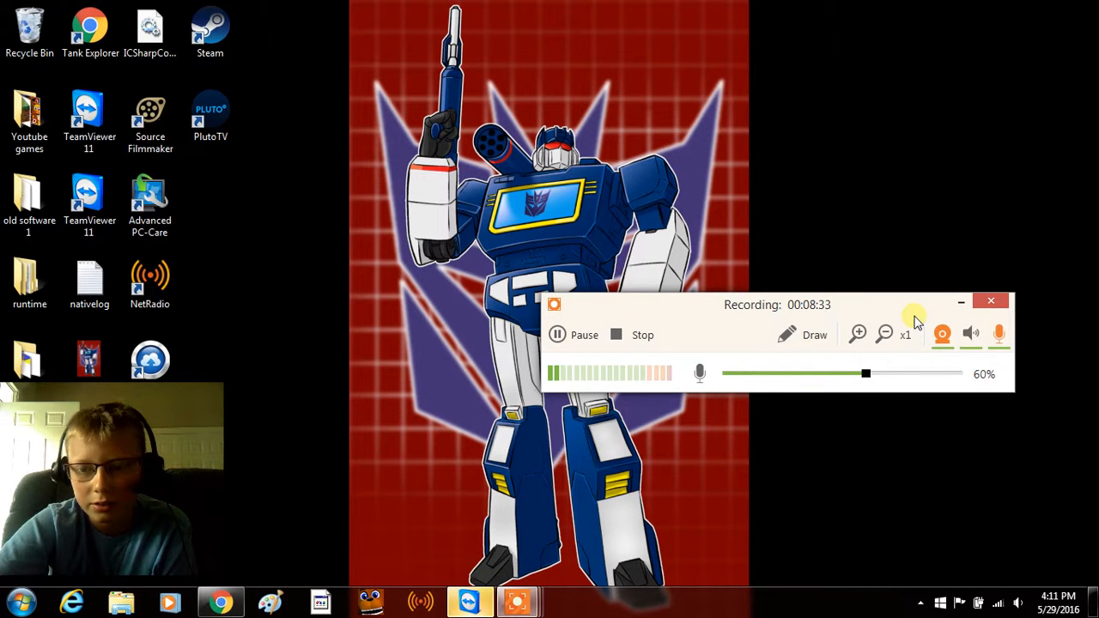
mouse_move(687, 421)
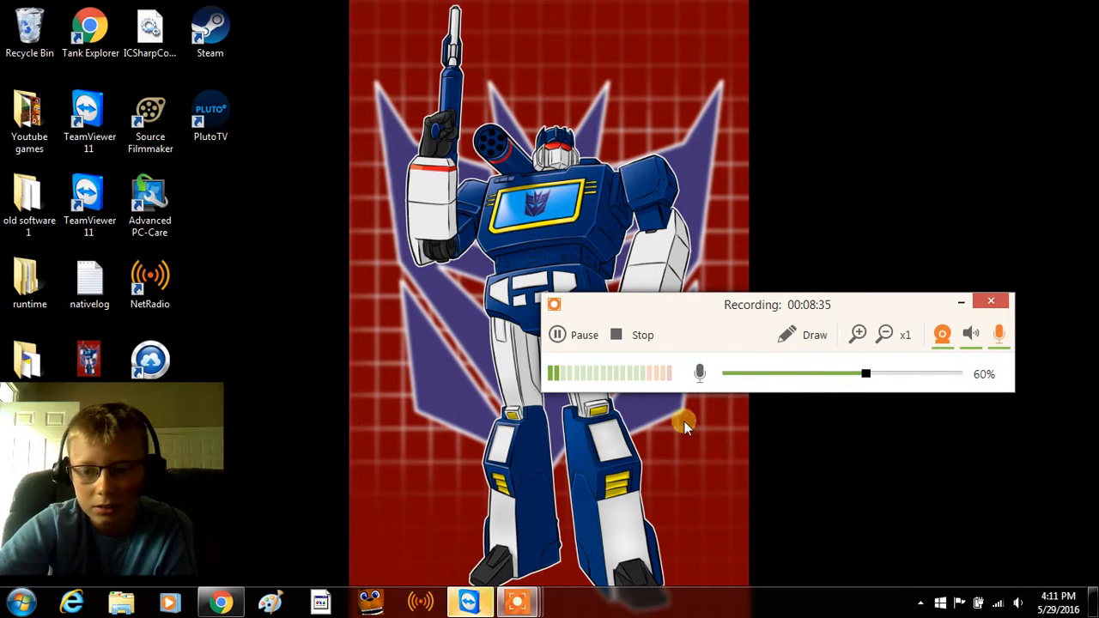